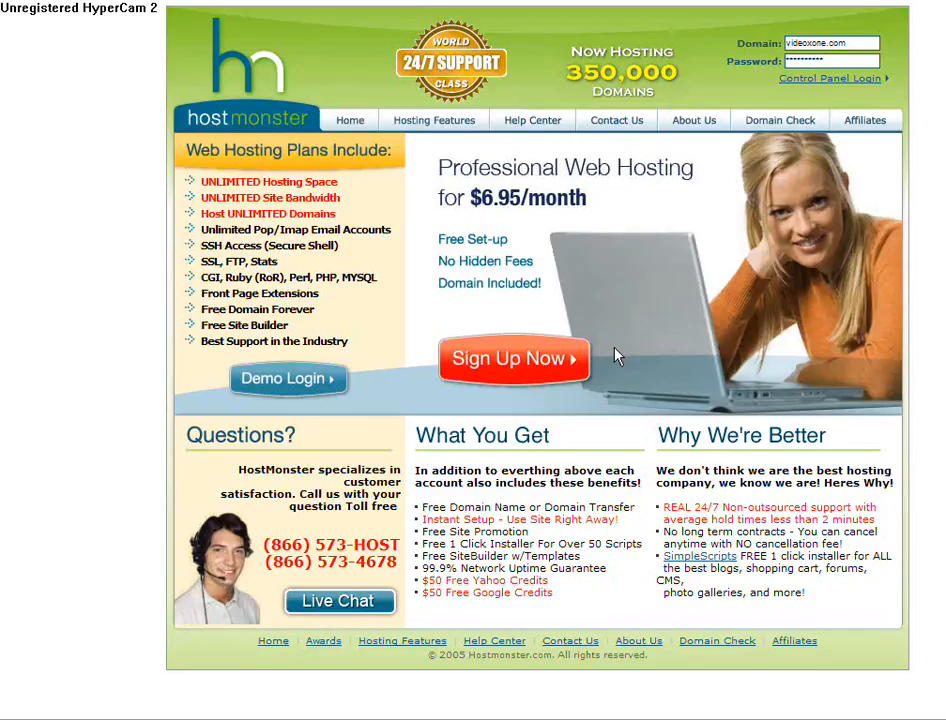
pyautogui.moveTo(644, 356)
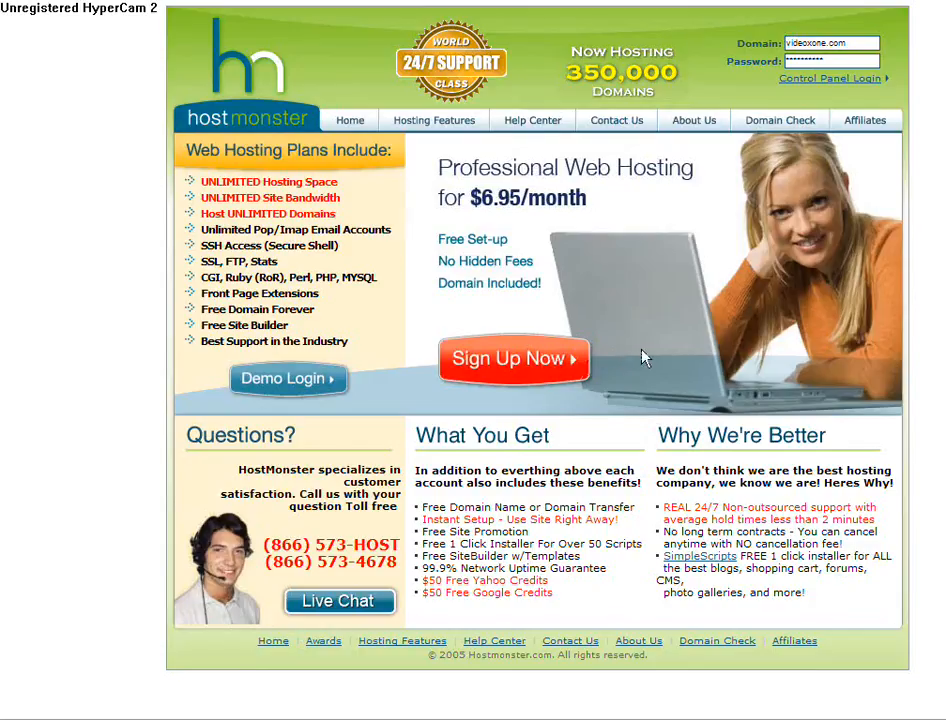
pyautogui.moveTo(892, 308)
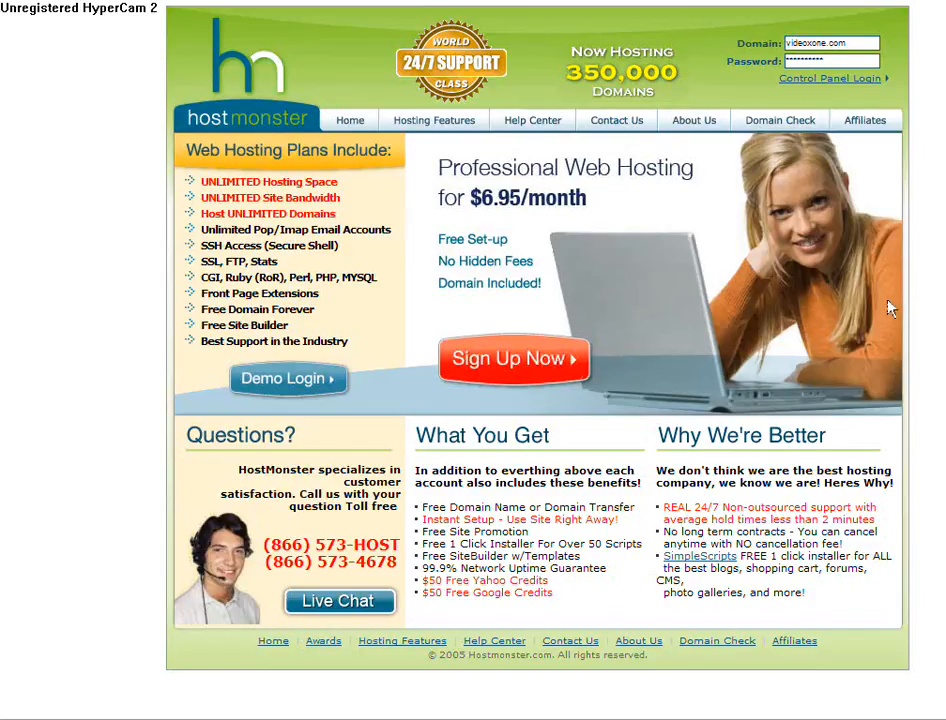
pyautogui.moveTo(810, 92)
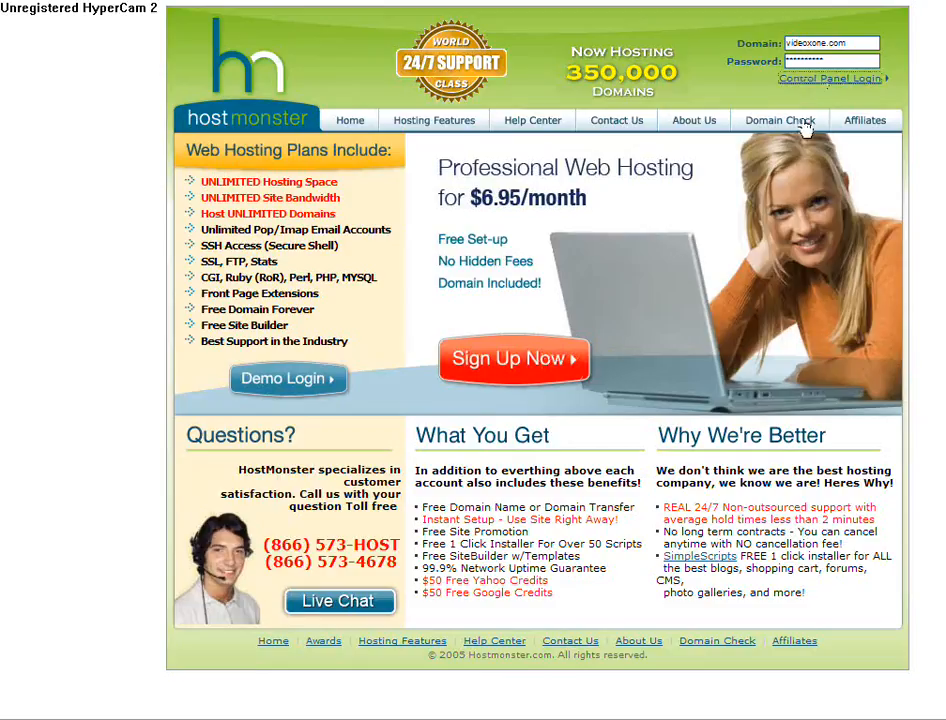
pyautogui.moveTo(780, 120)
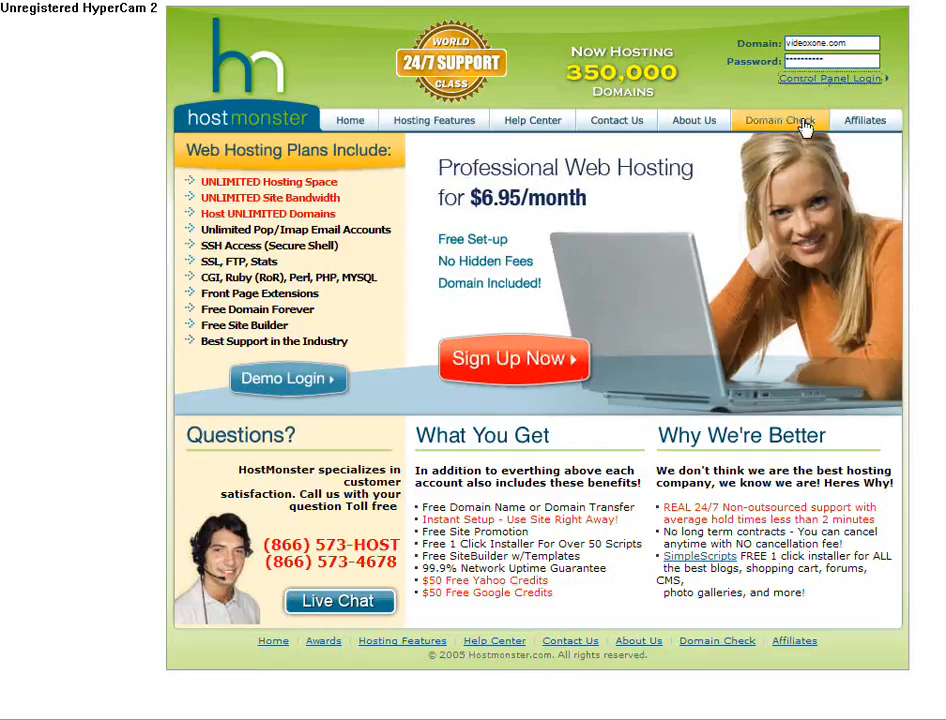
pyautogui.moveTo(778, 170)
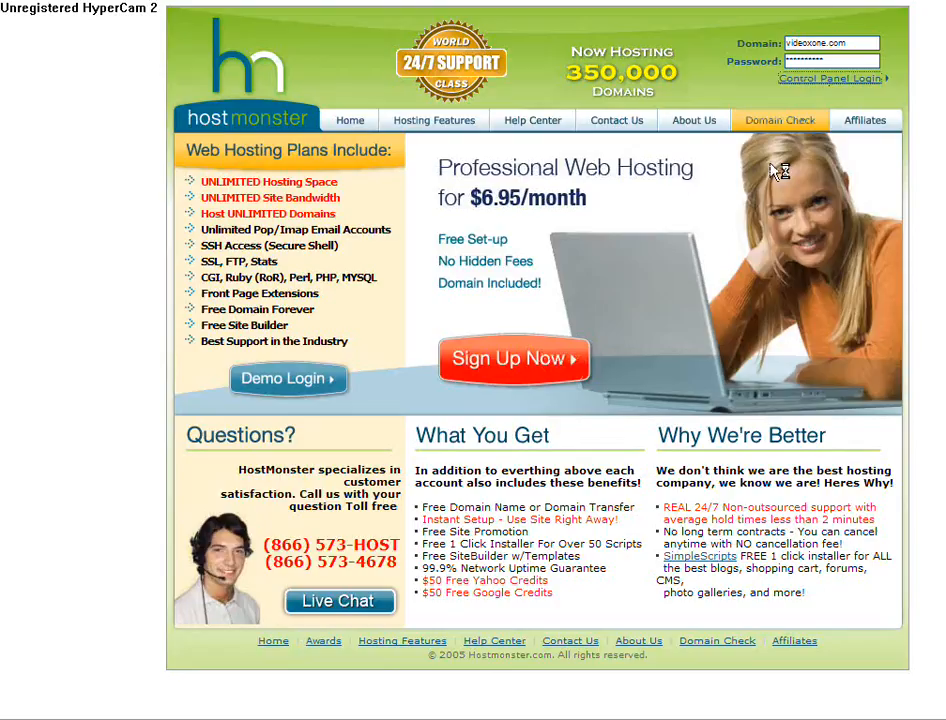
# Log in to HostMonster and launch cPanel for the videoxone.com account
pyautogui.click(826, 80)
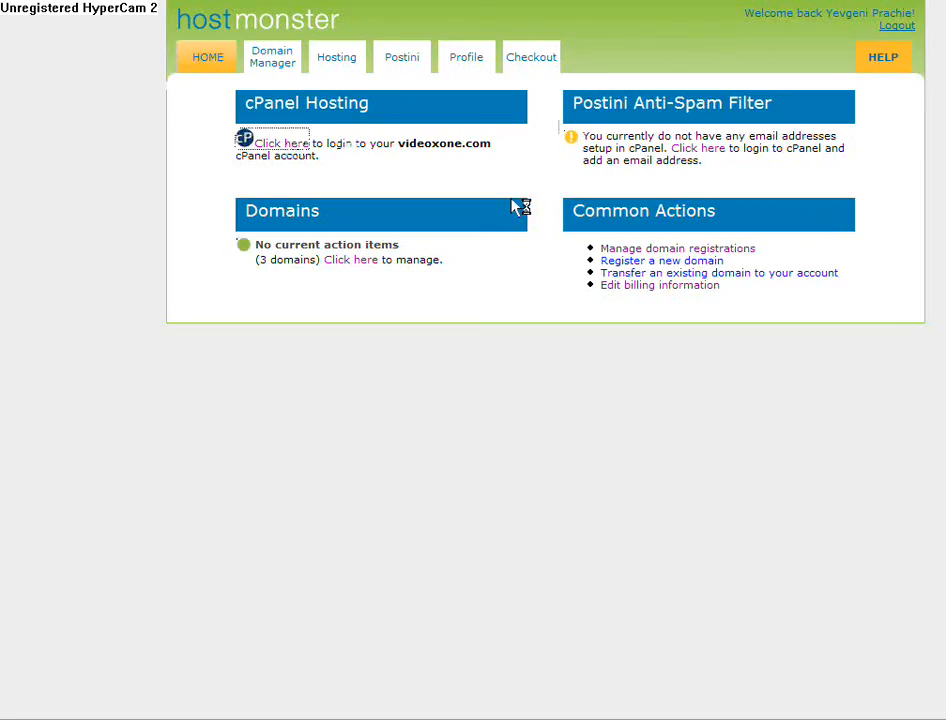
pyautogui.click(290, 144)
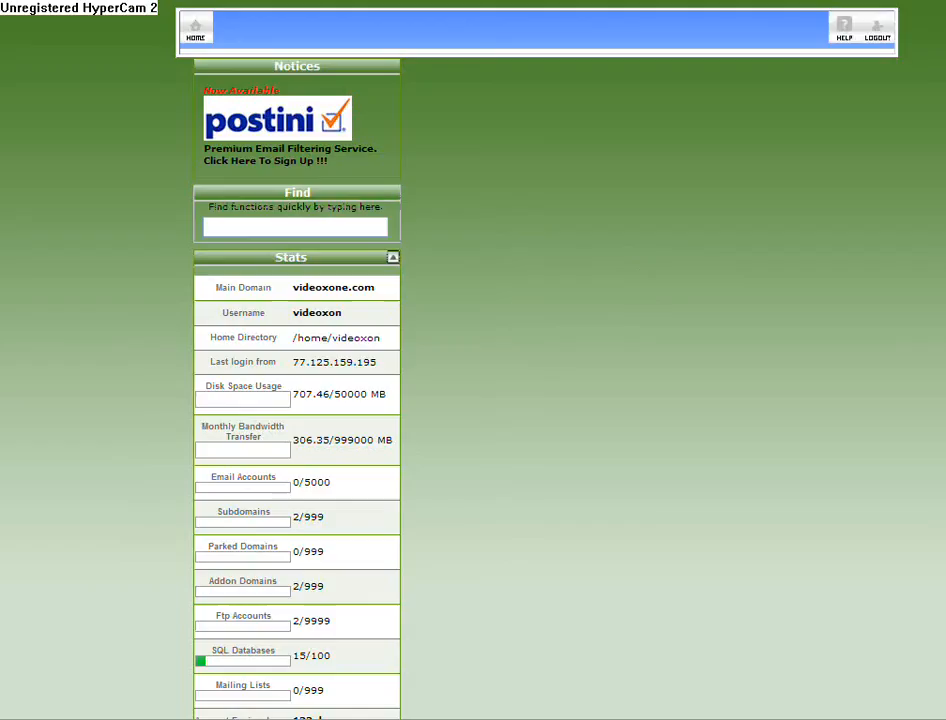
# Scroll through the cPanel tool sections down to Databases and Software/Services
pyautogui.scroll(-3)
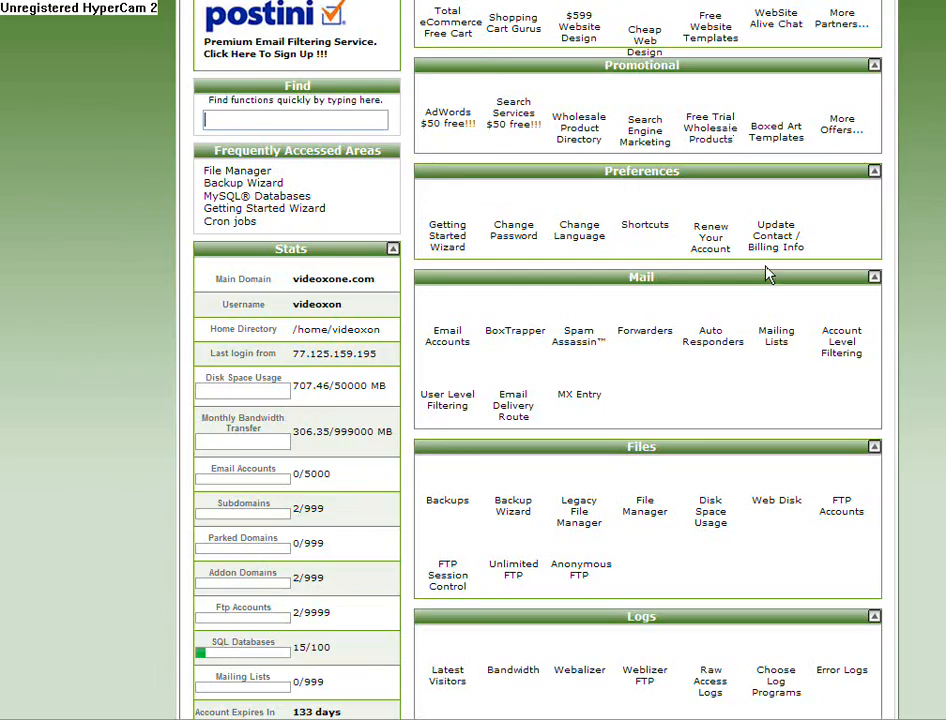
pyautogui.scroll(-3)
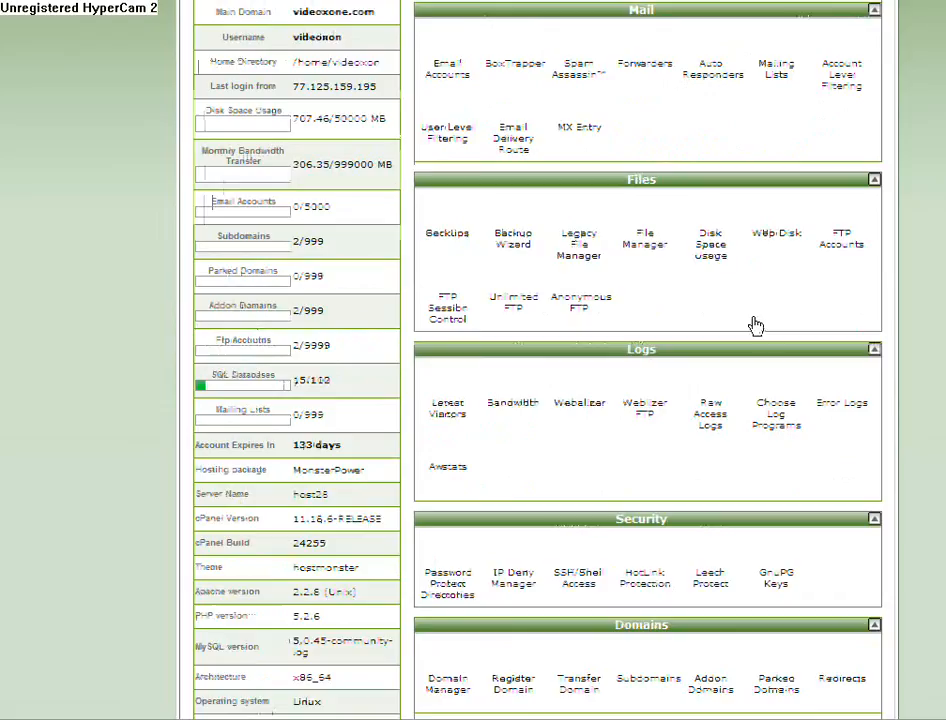
pyautogui.scroll(3)
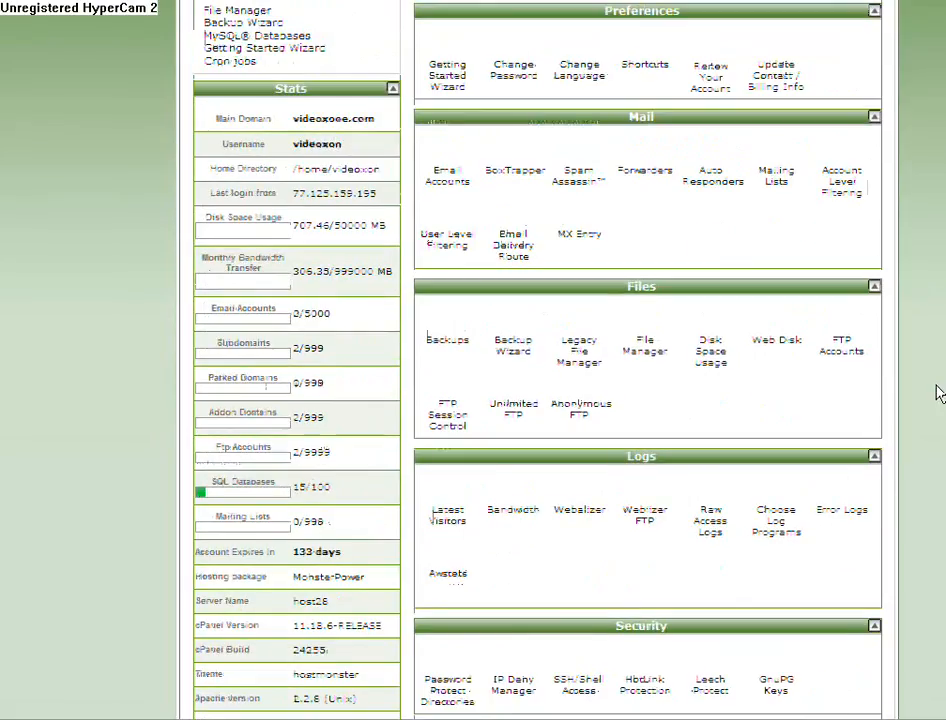
pyautogui.scroll(3)
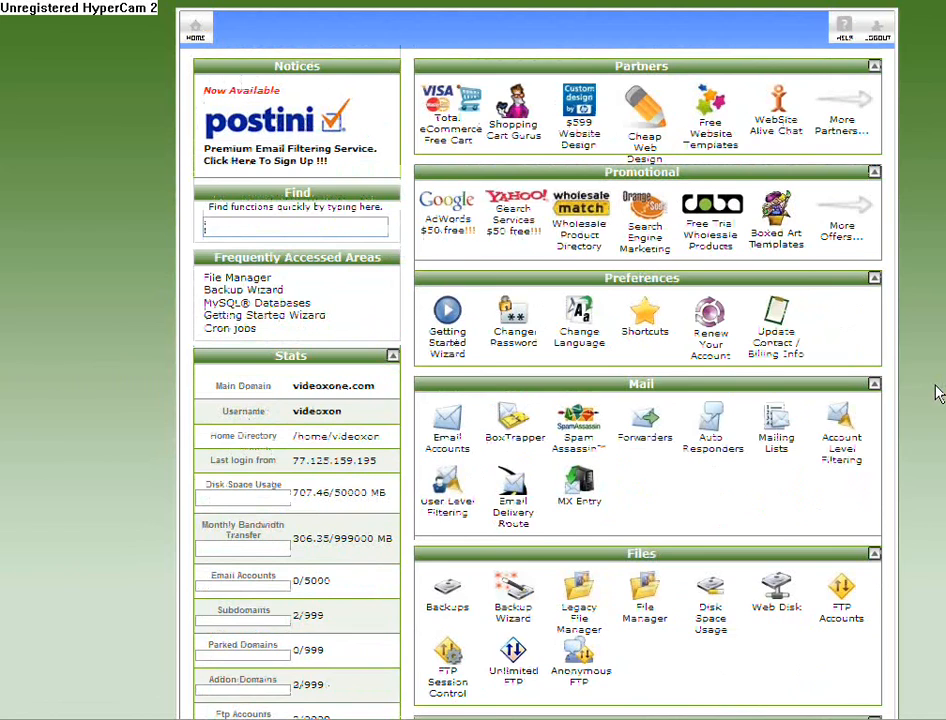
pyautogui.scroll(-3)
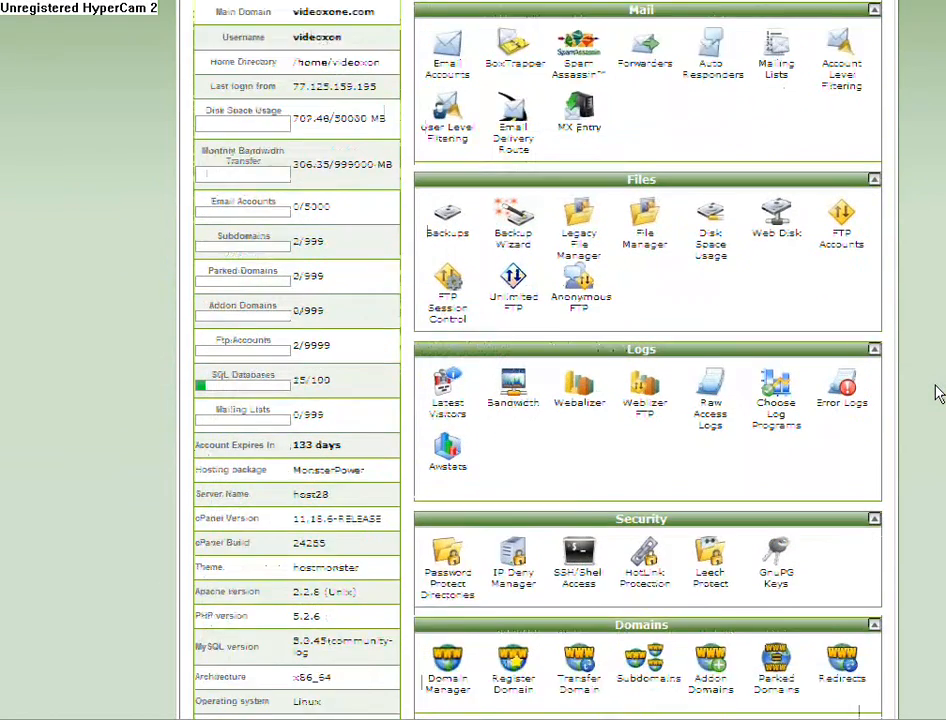
pyautogui.scroll(-3)
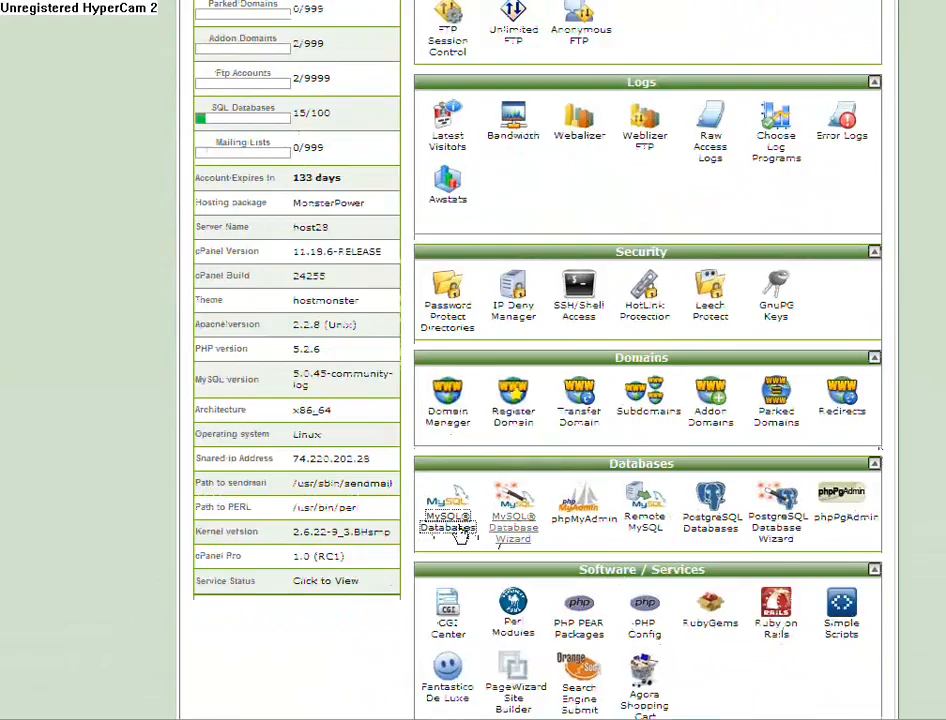
pyautogui.moveTo(552, 530)
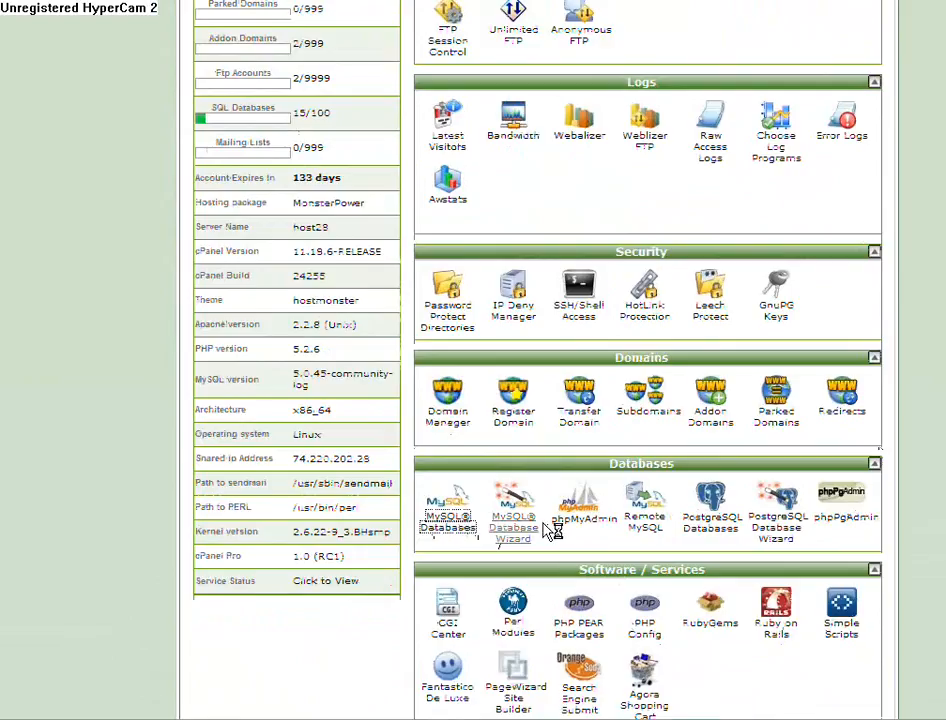
pyautogui.moveTo(784, 444)
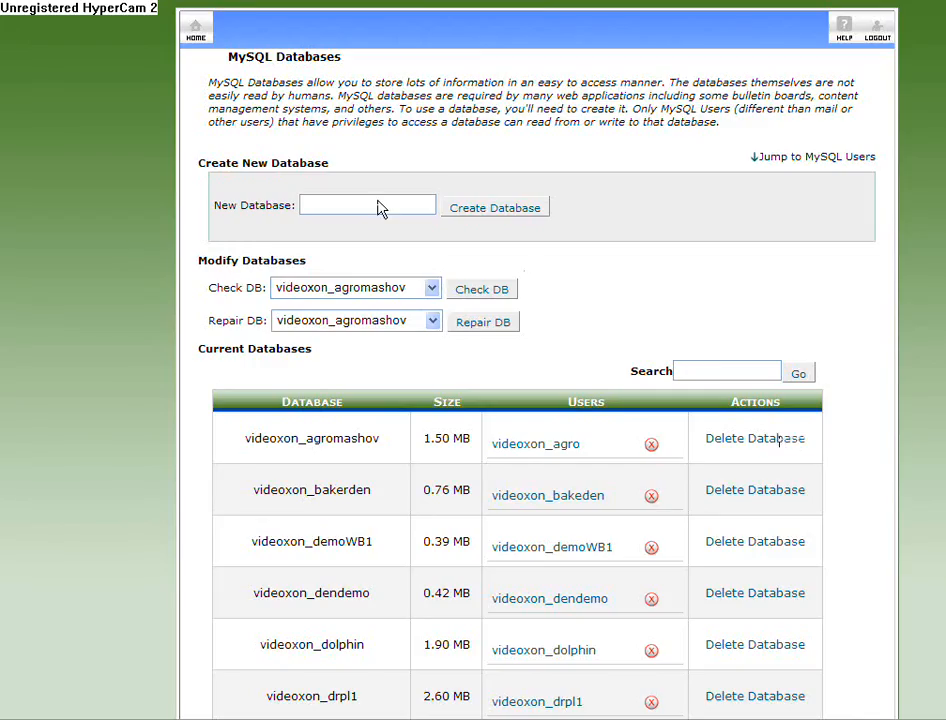
pyautogui.moveTo(630, 264)
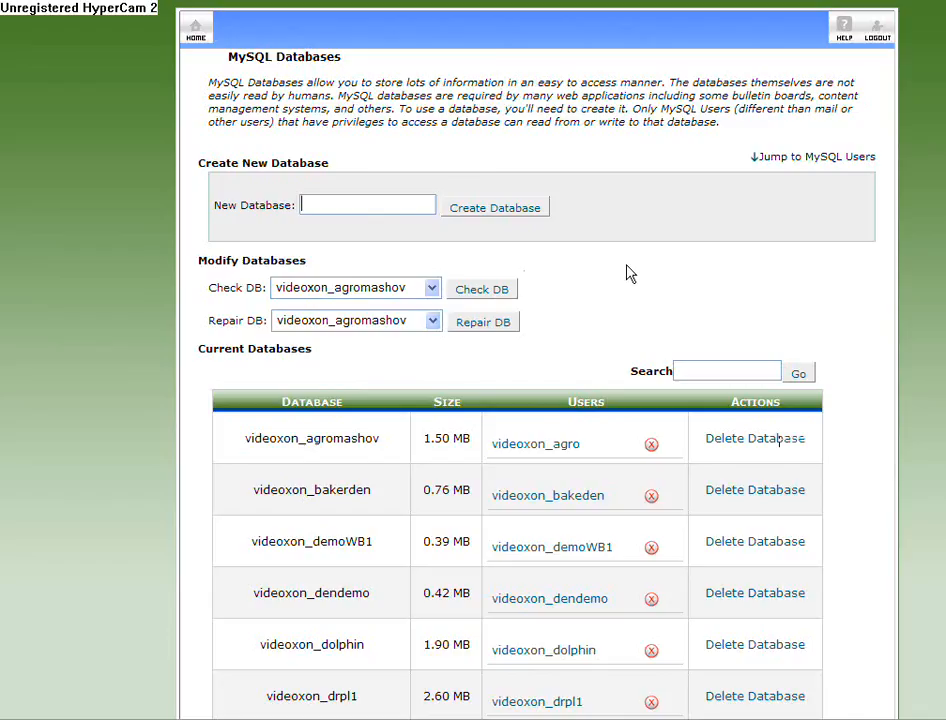
# Create the MySQL database demo1 (videoxon_demo1) and return to the databases list
pyautogui.write('d')
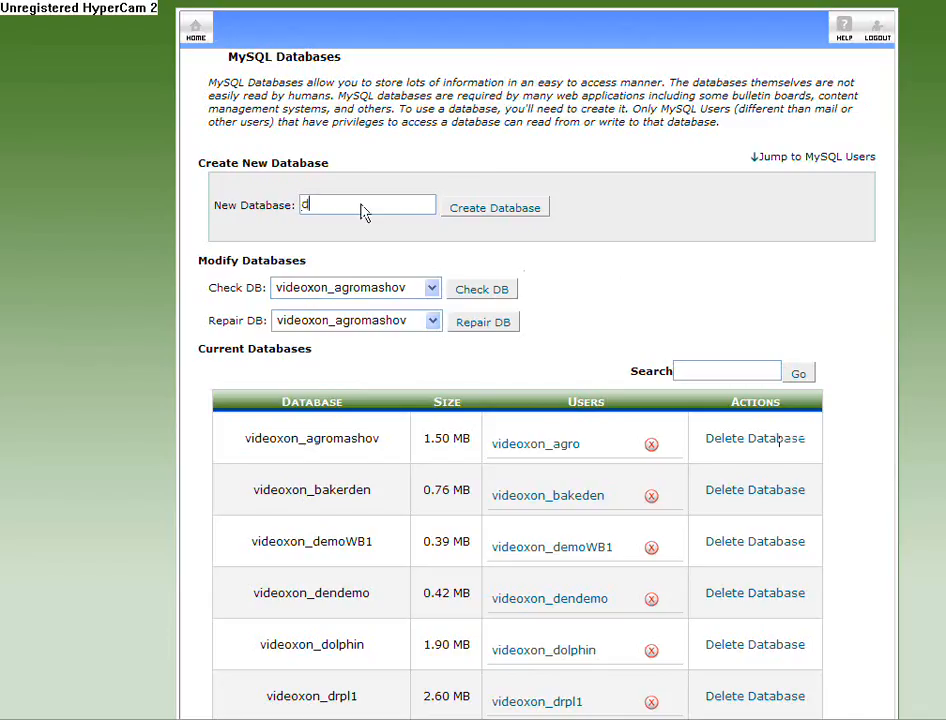
pyautogui.write('emo1')
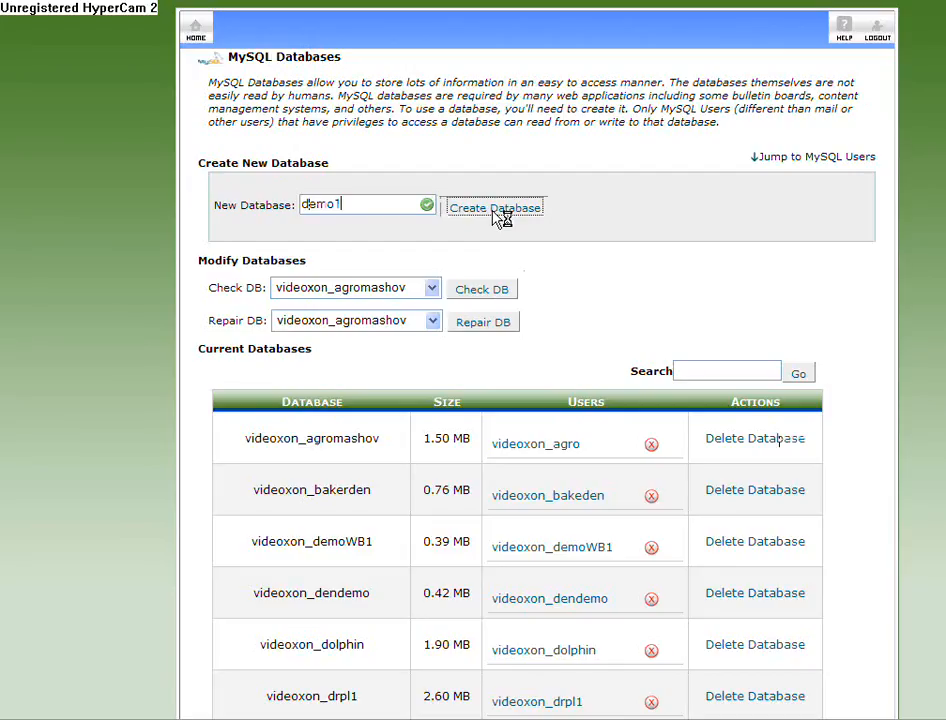
pyautogui.click(492, 206)
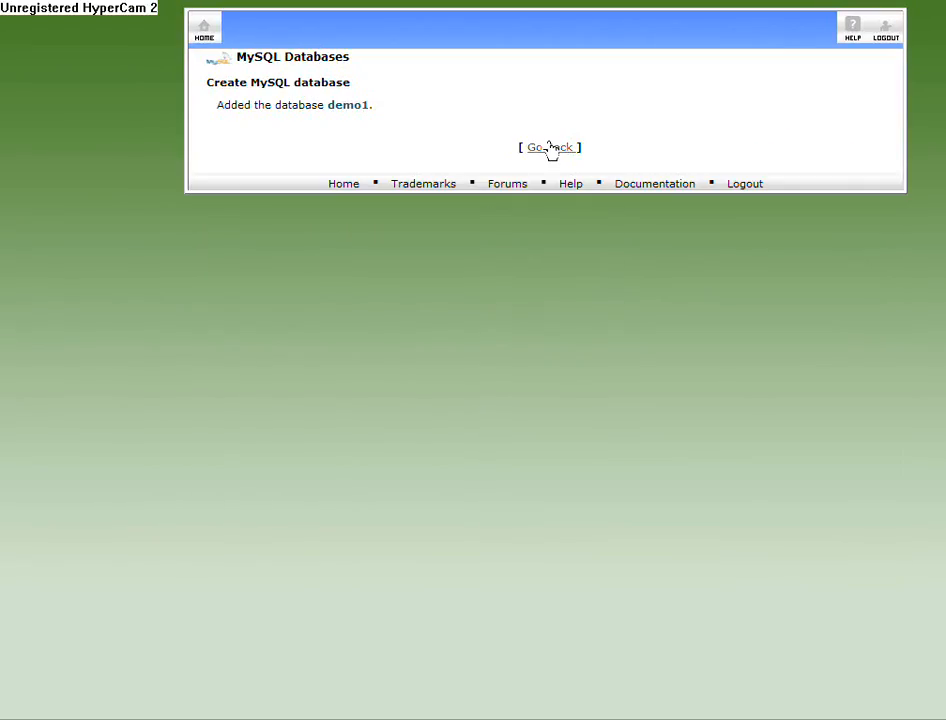
pyautogui.moveTo(668, 196)
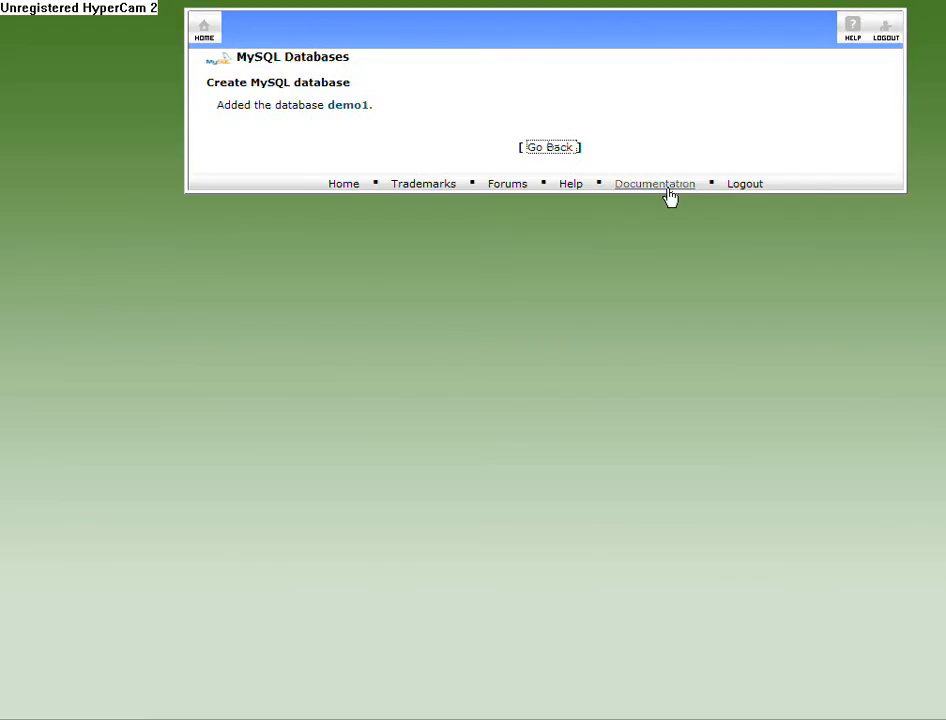
pyautogui.click(550, 148)
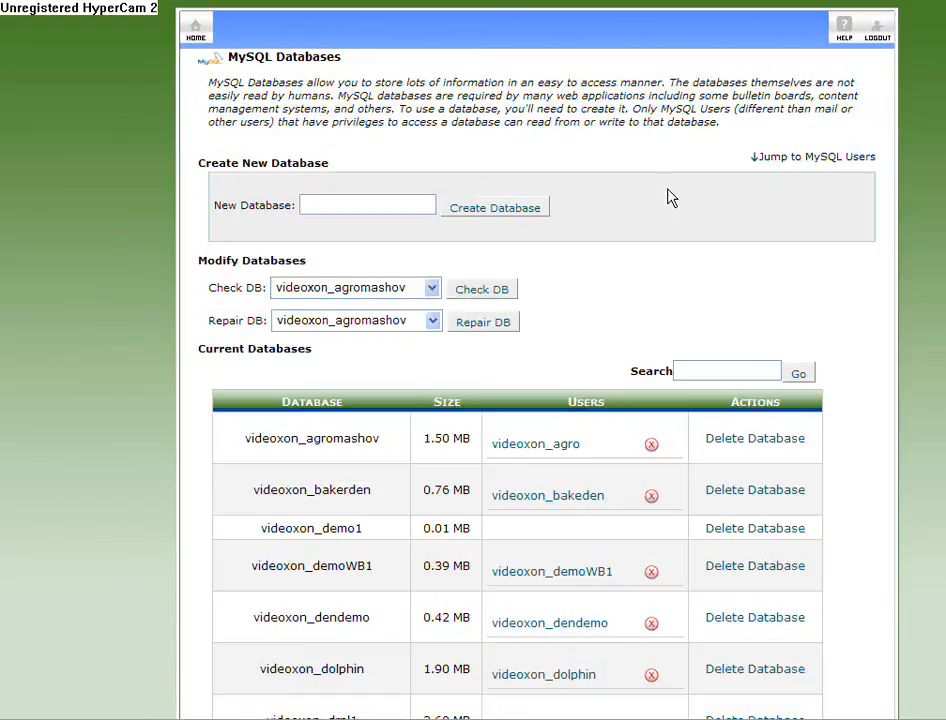
# Add MySQL user demo1 with its password entered twice
pyautogui.scroll(-3)
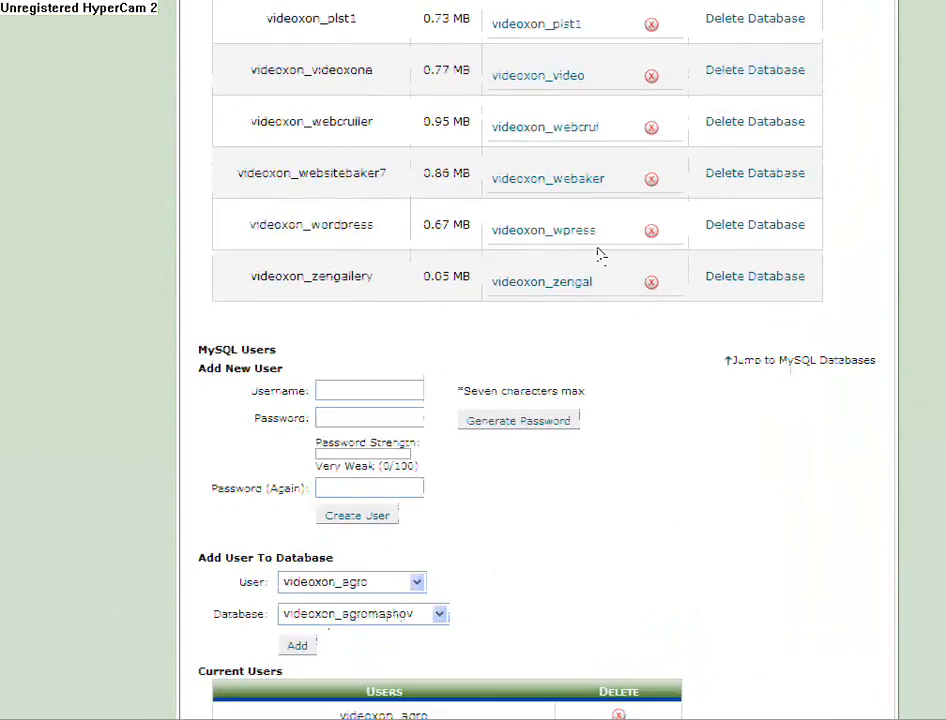
pyautogui.click(368, 390)
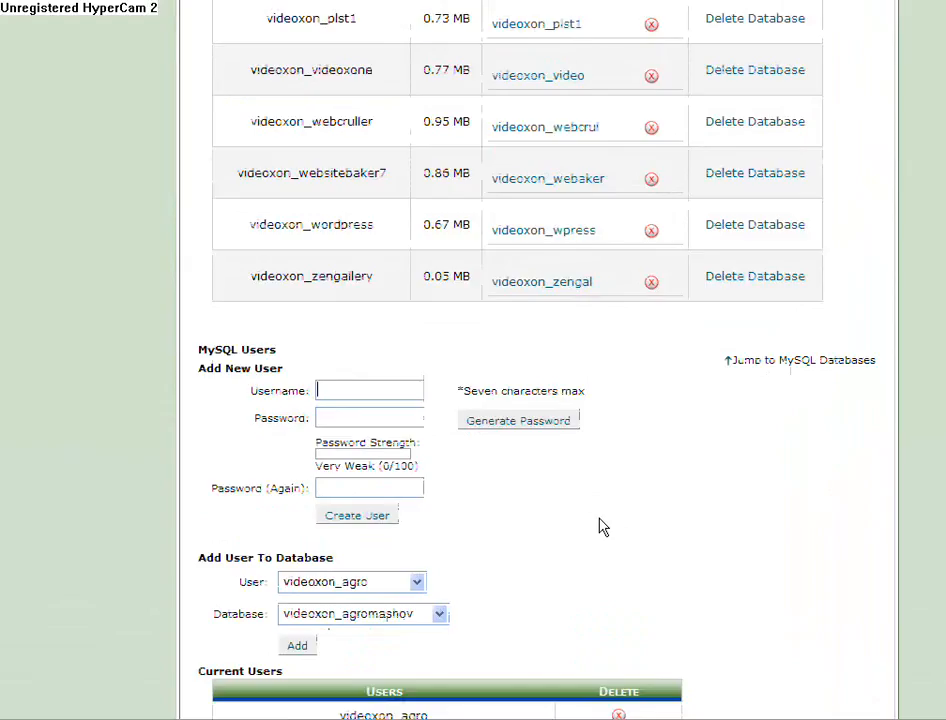
pyautogui.write('demo1')
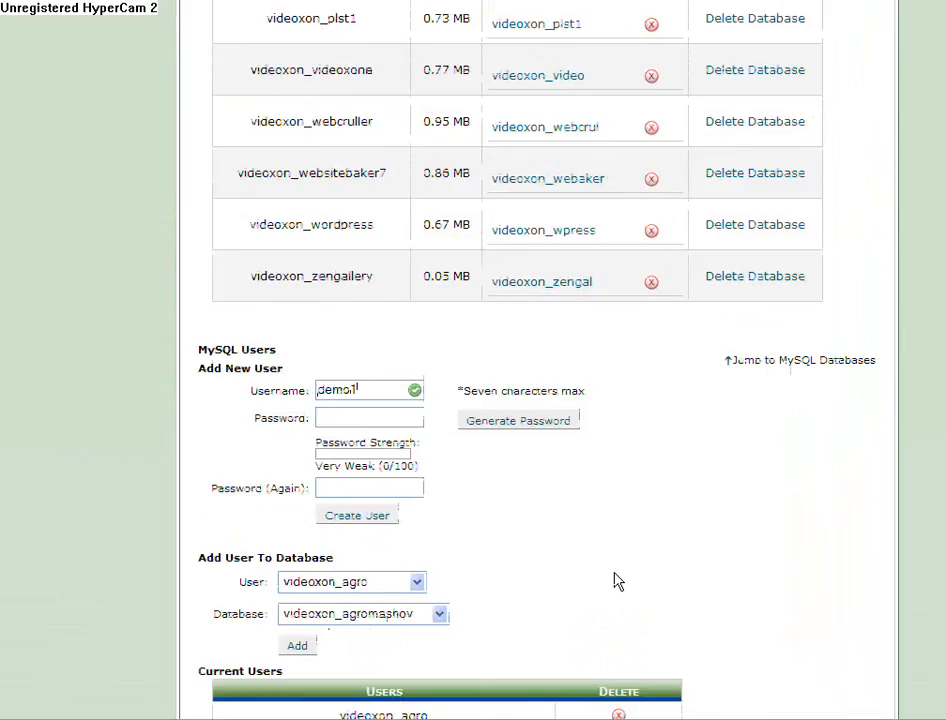
pyautogui.moveTo(530, 498)
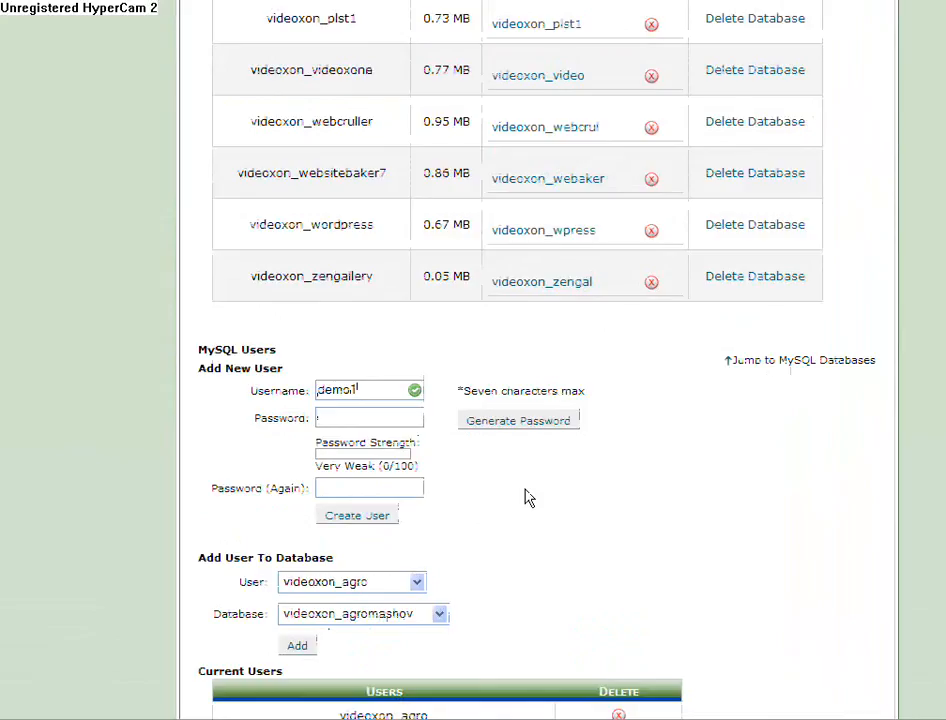
pyautogui.moveTo(568, 530)
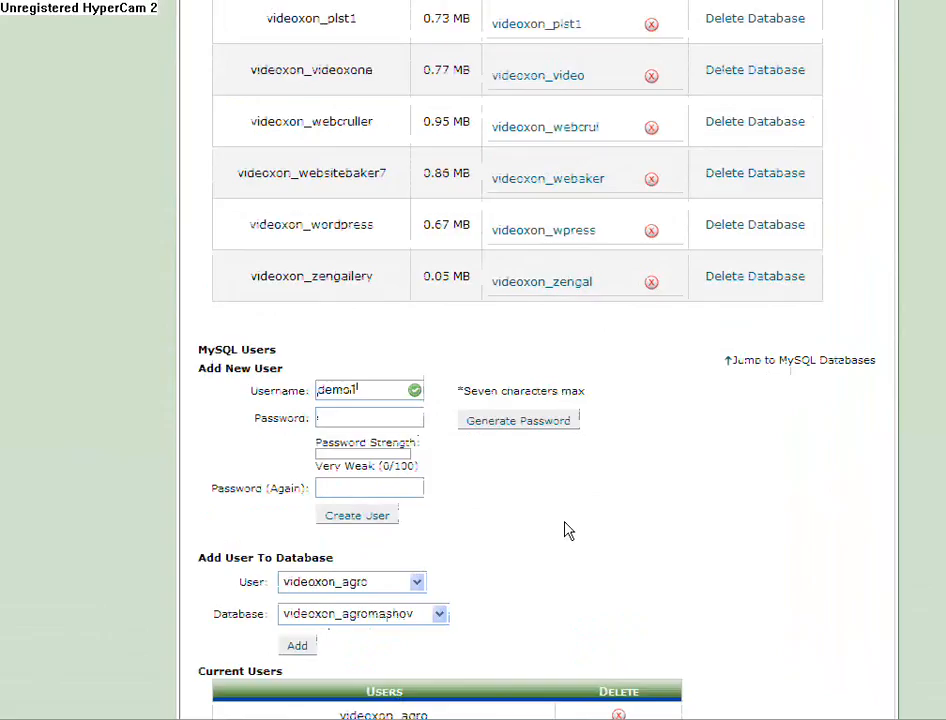
pyautogui.write('**')
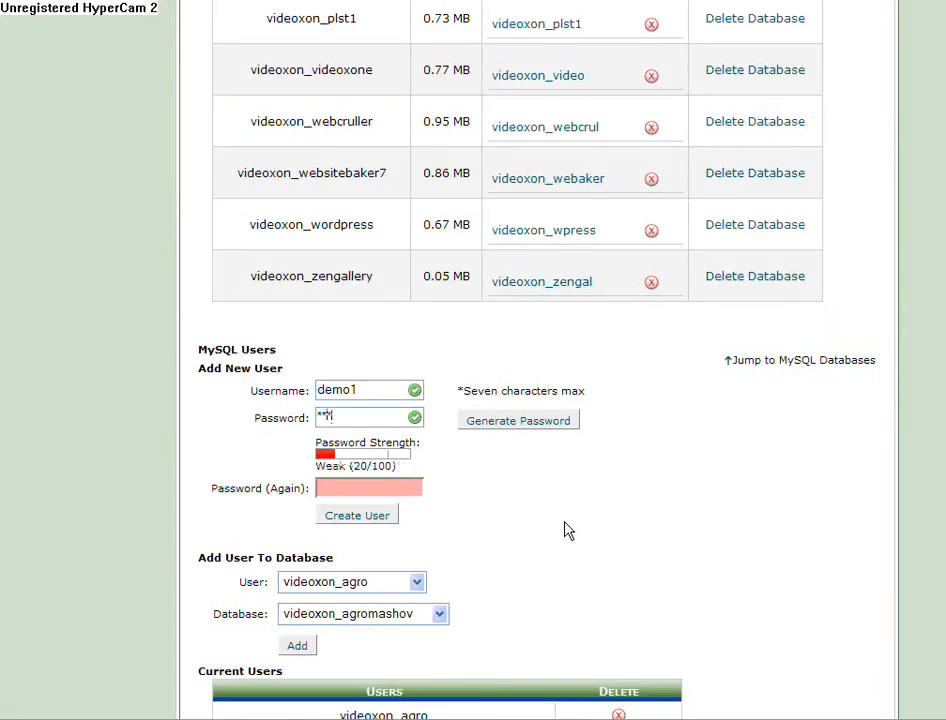
pyautogui.write('*')
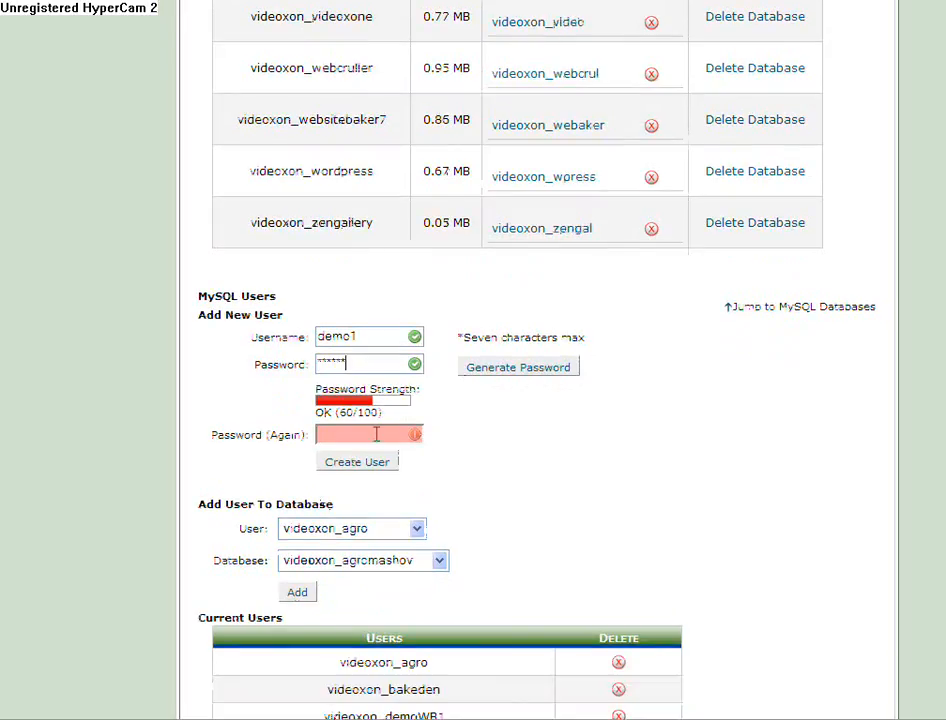
pyautogui.write('***')
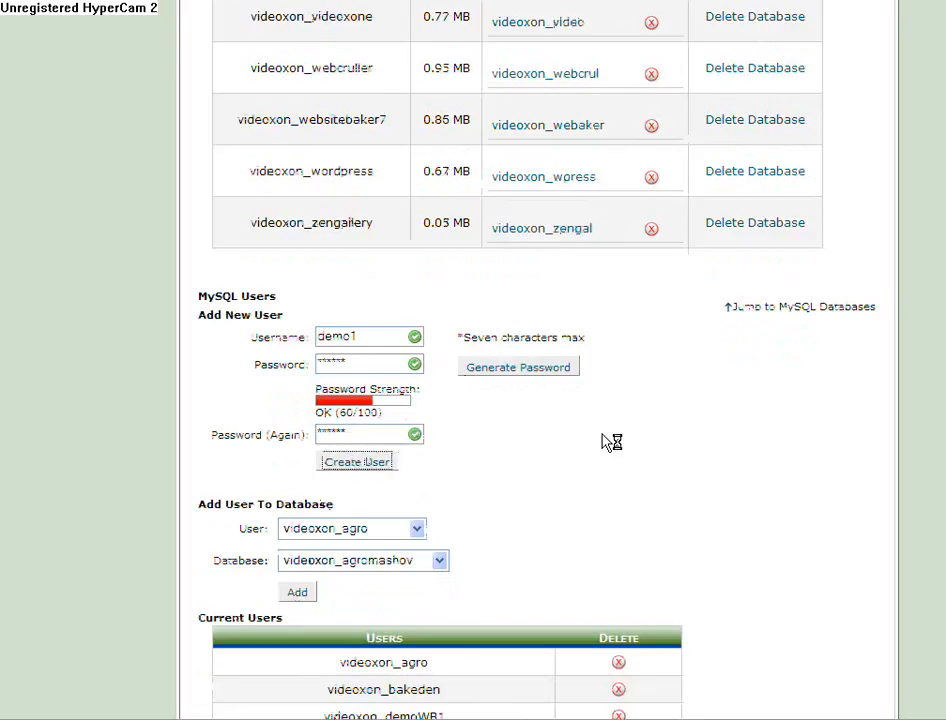
pyautogui.click(356, 460)
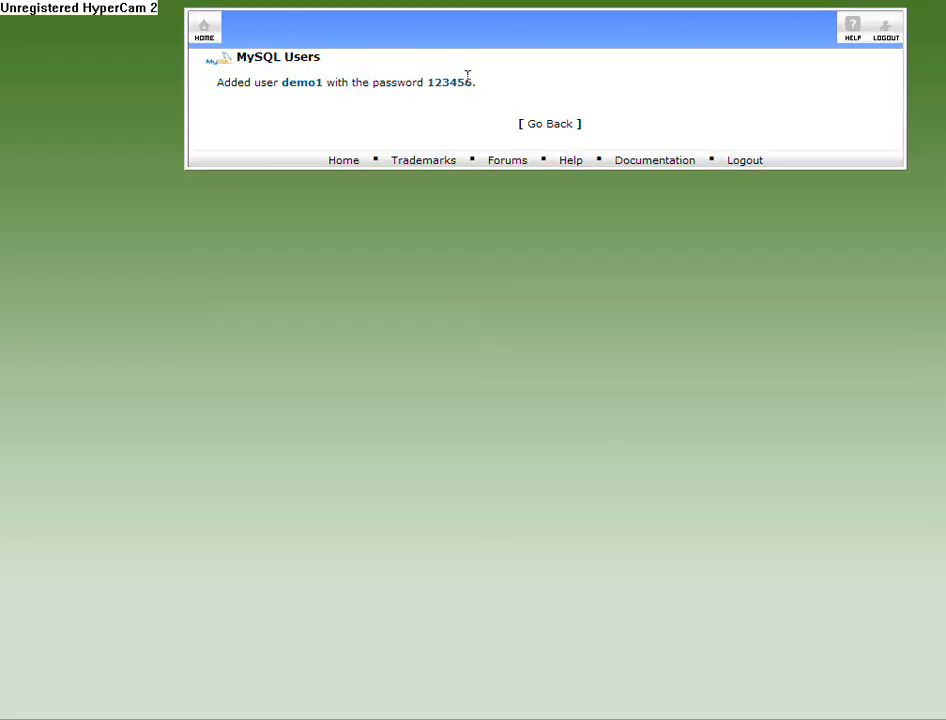
pyautogui.moveTo(552, 144)
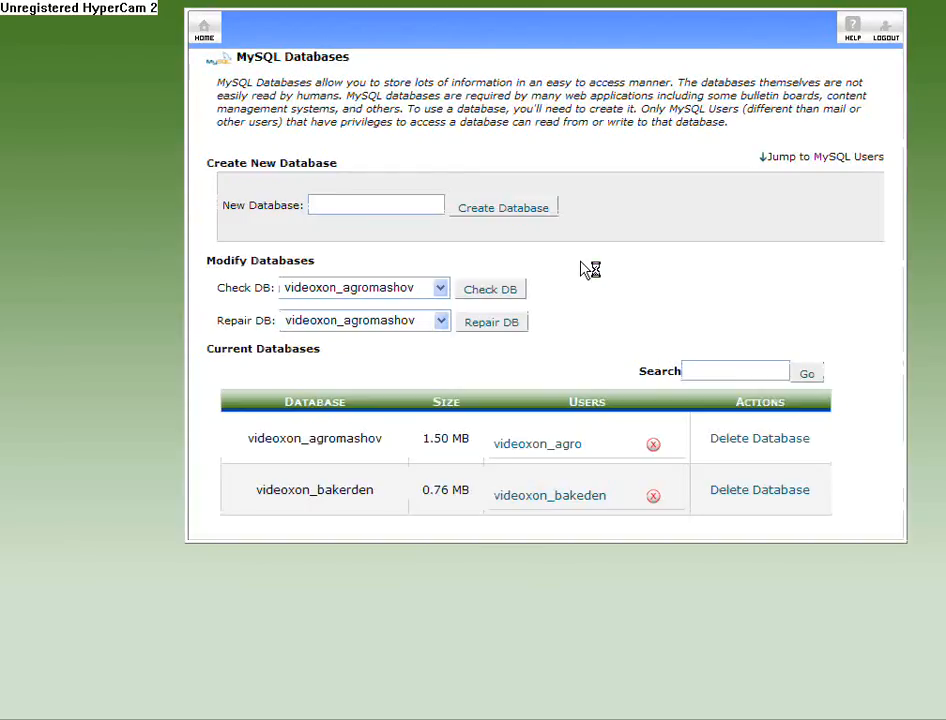
# Attach user videoxon_demo1 to database videoxon_demo1 via Add User To Database
pyautogui.scroll(-3)
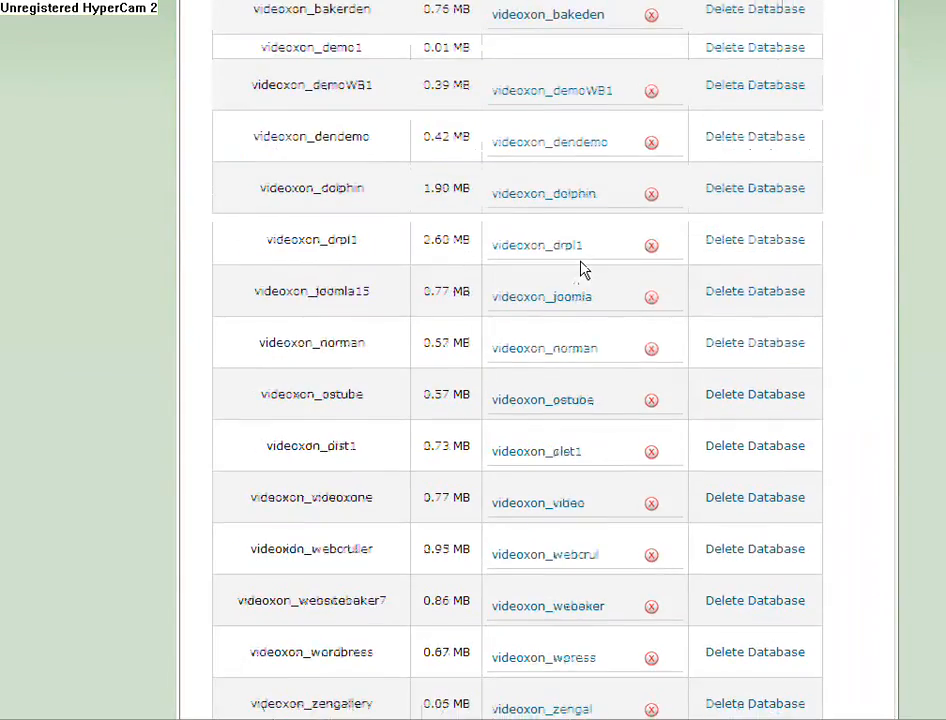
pyautogui.scroll(-3)
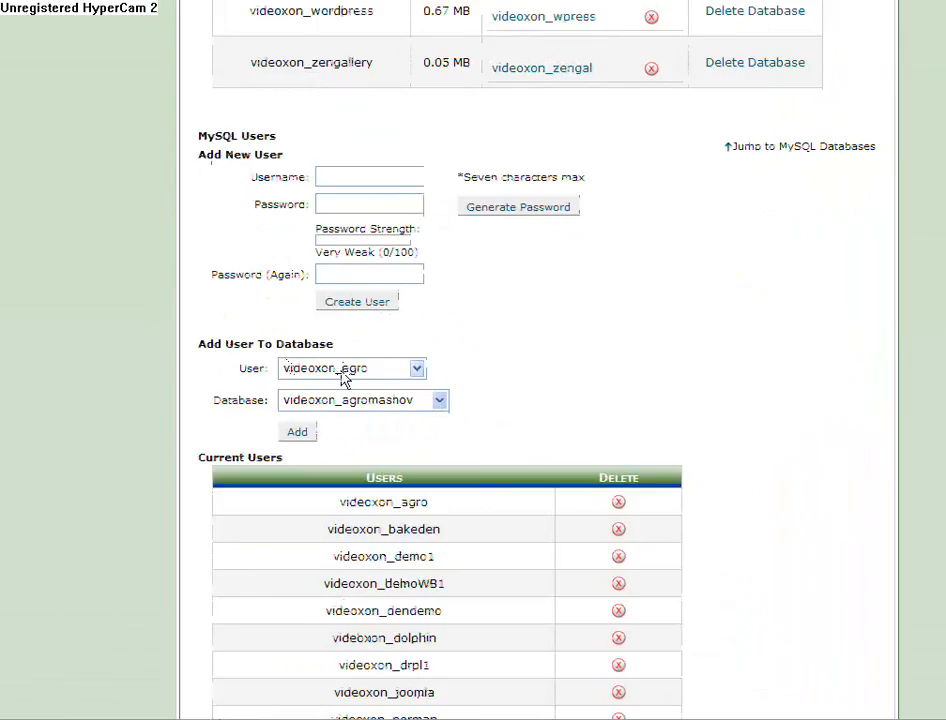
pyautogui.click(416, 368)
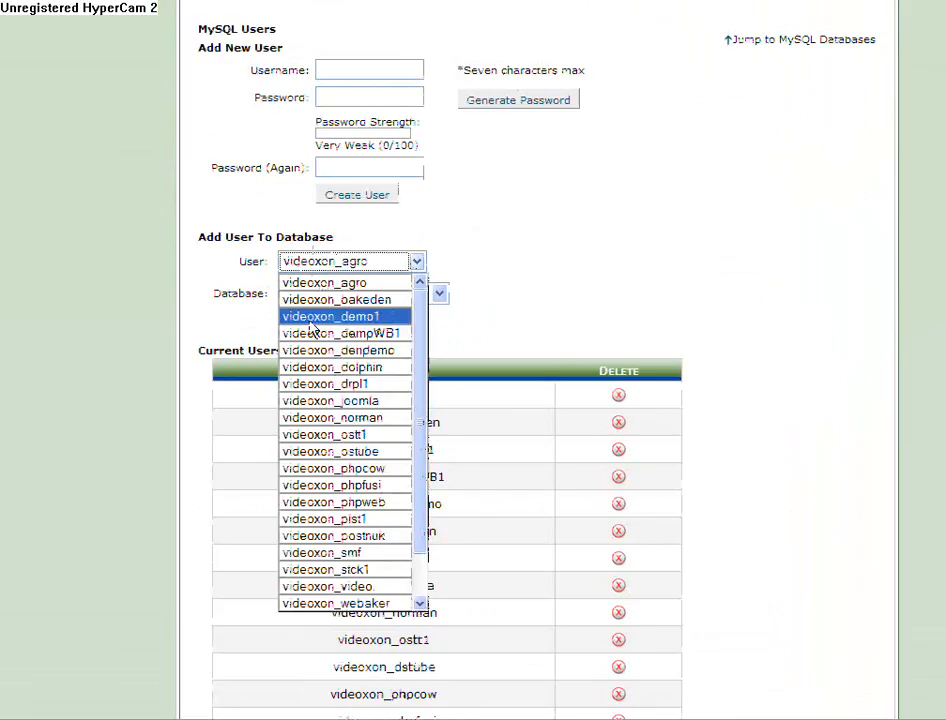
pyautogui.click(330, 316)
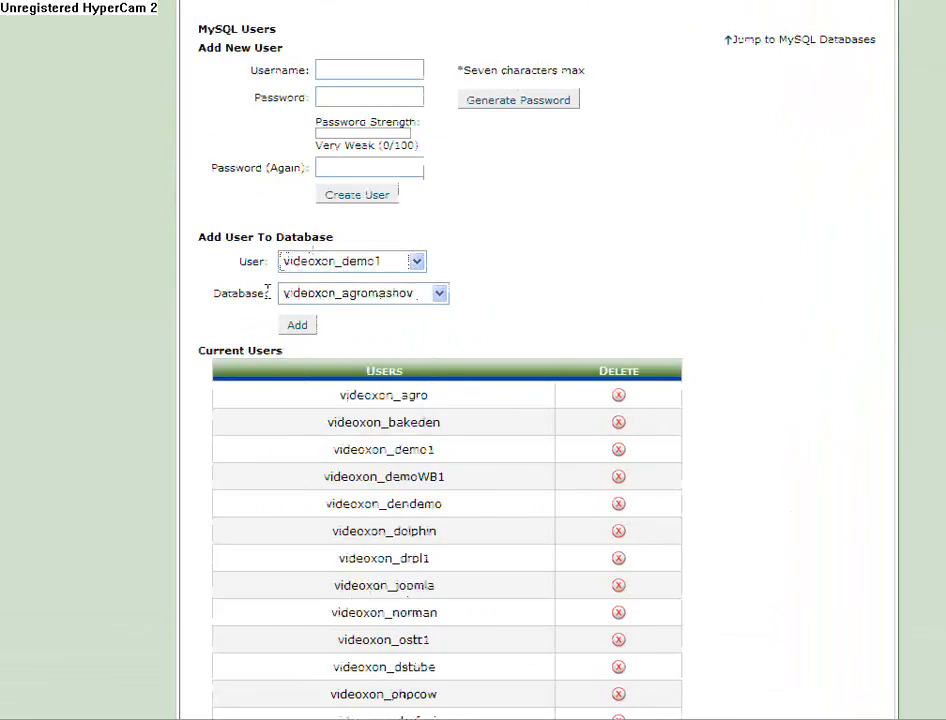
pyautogui.click(438, 292)
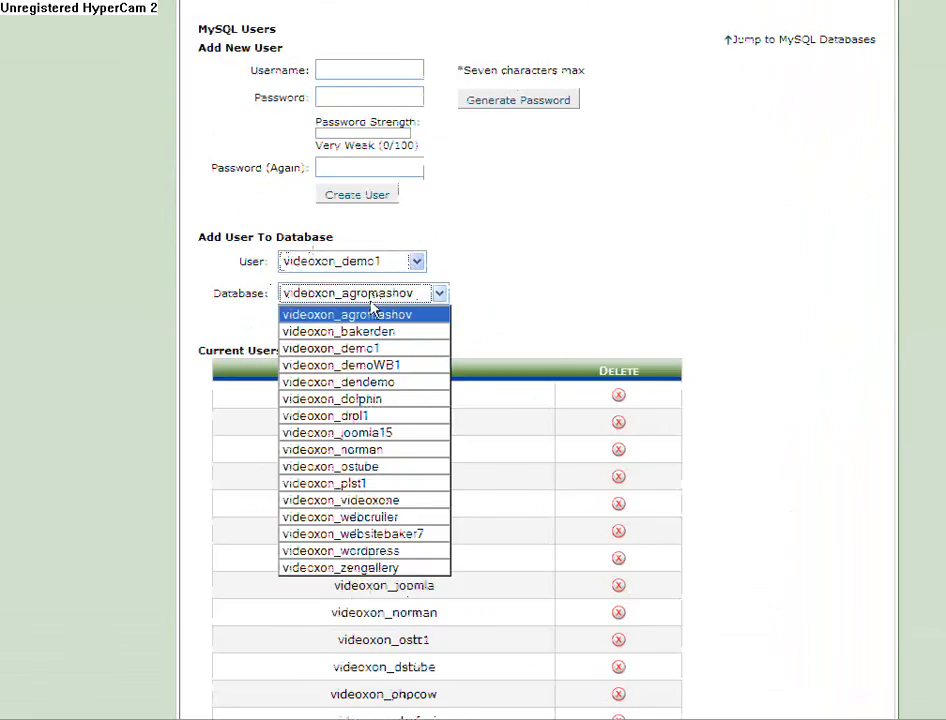
pyautogui.click(330, 348)
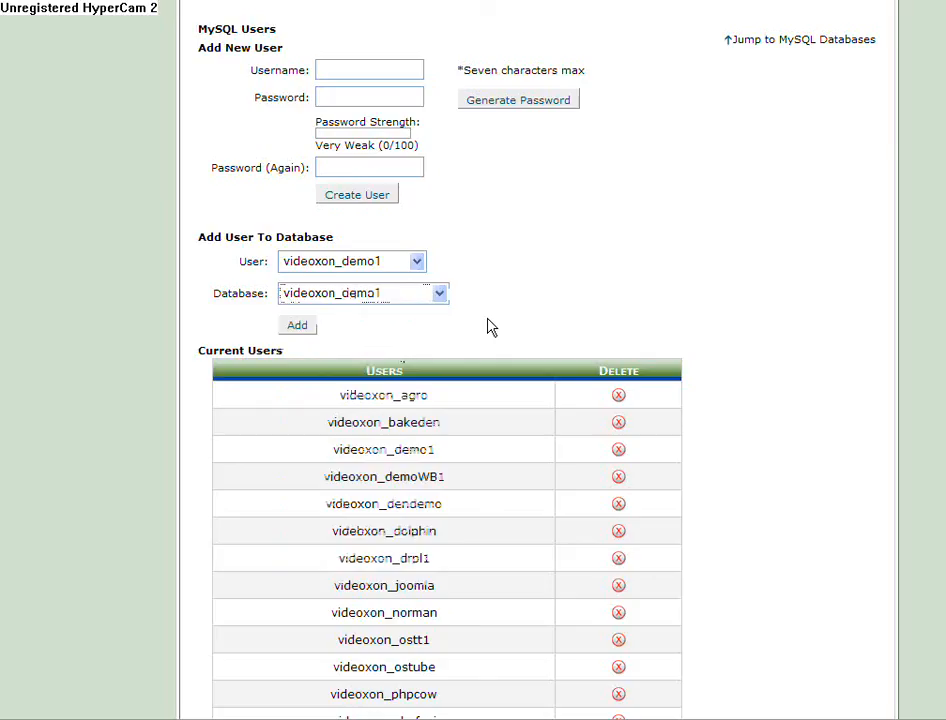
pyautogui.scroll(-3)
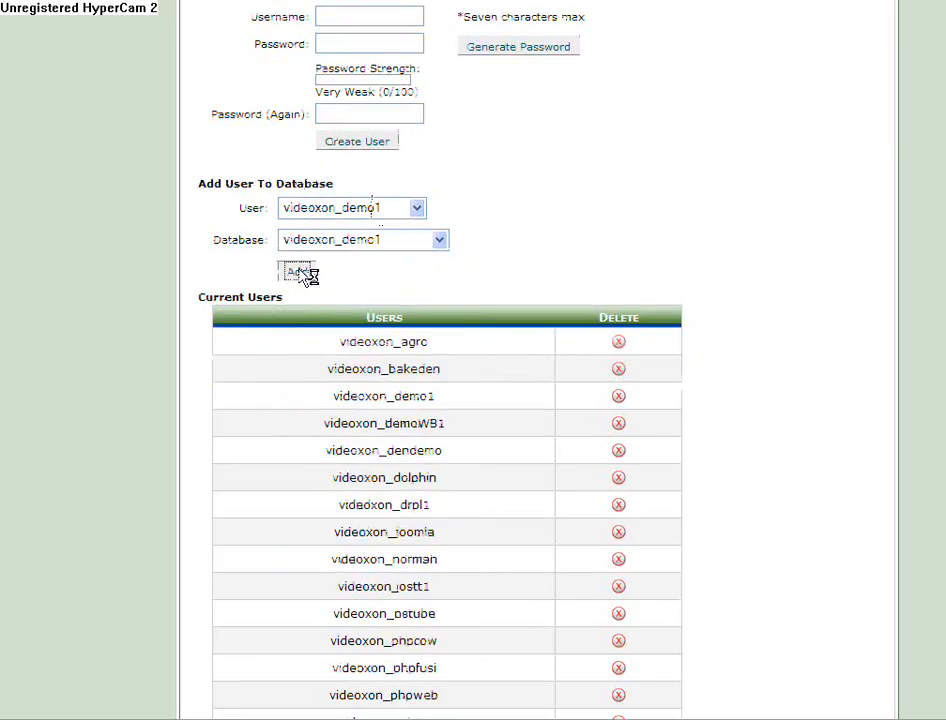
pyautogui.click(296, 272)
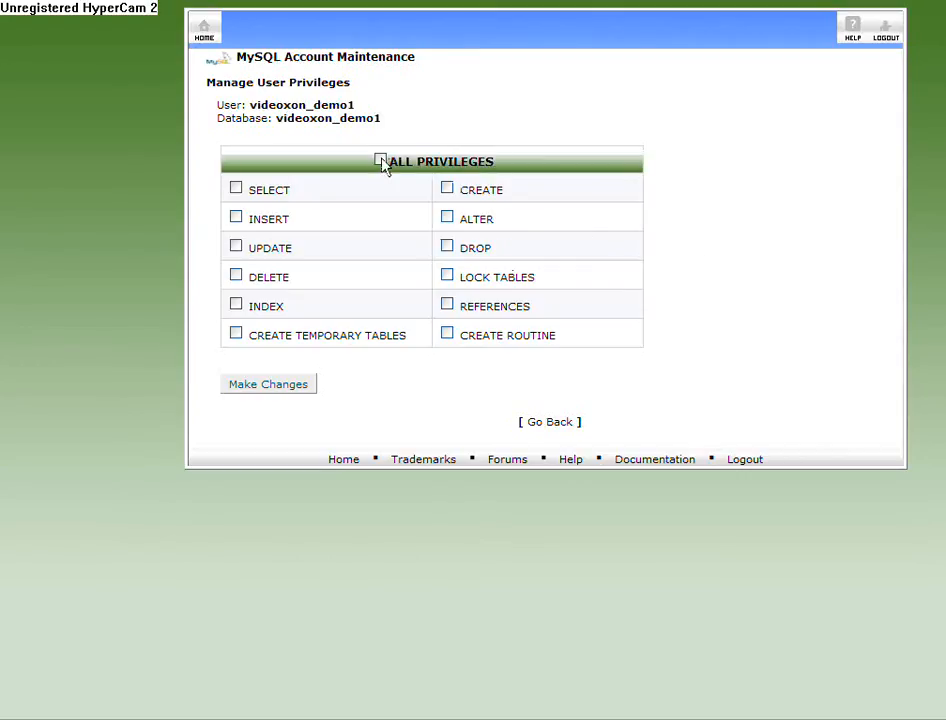
# Grant ALL PRIVILEGES to videoxon_demo1 on videoxon_demo1 and save the changes
pyautogui.click(380, 160)
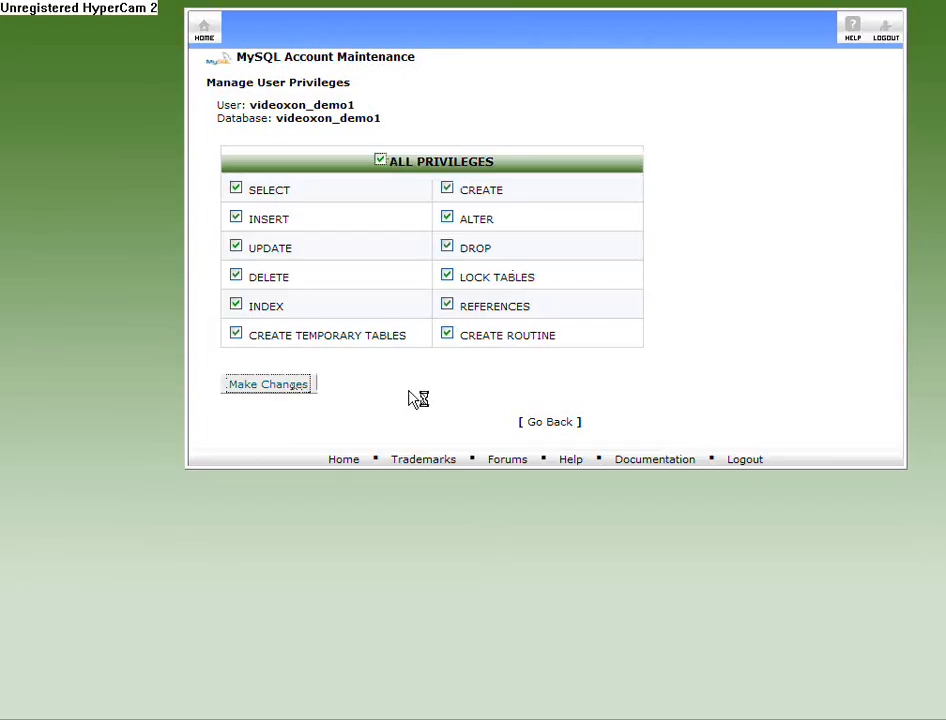
pyautogui.click(268, 384)
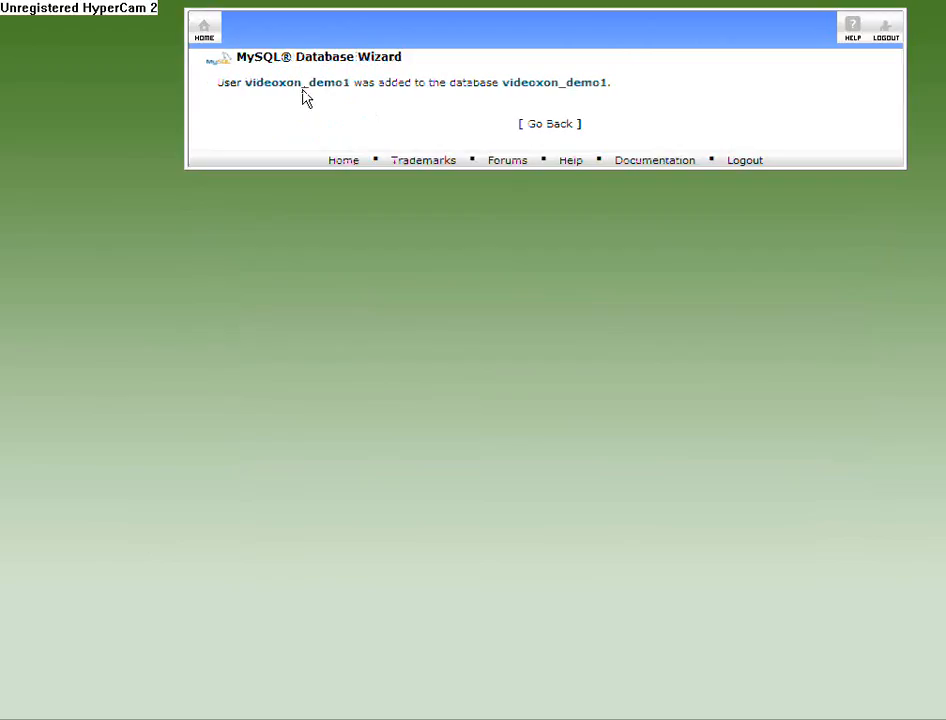
pyautogui.doubleClick(296, 82)
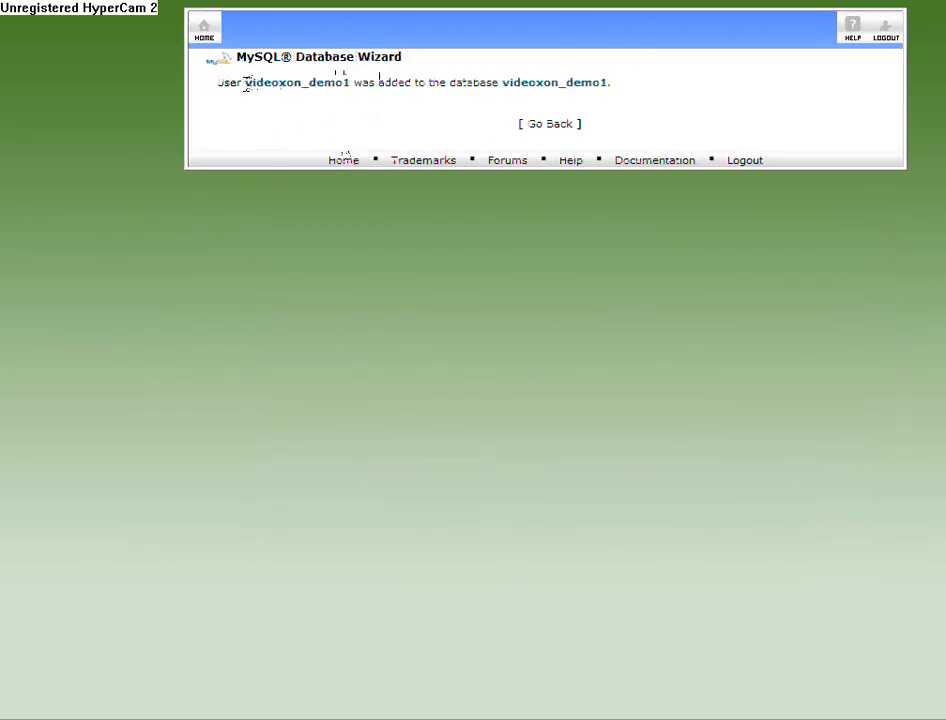
# Return from the confirmation page to the cPanel home
pyautogui.doubleClick(296, 82)
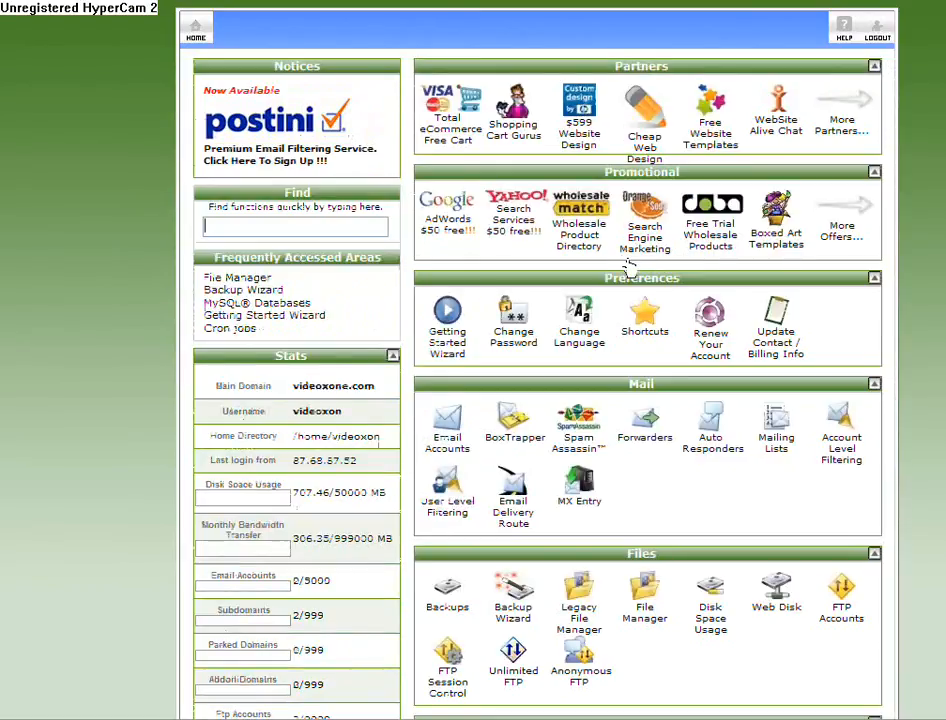
# Launch File Manager starting in the videoxone.com document root
pyautogui.scroll(-3)
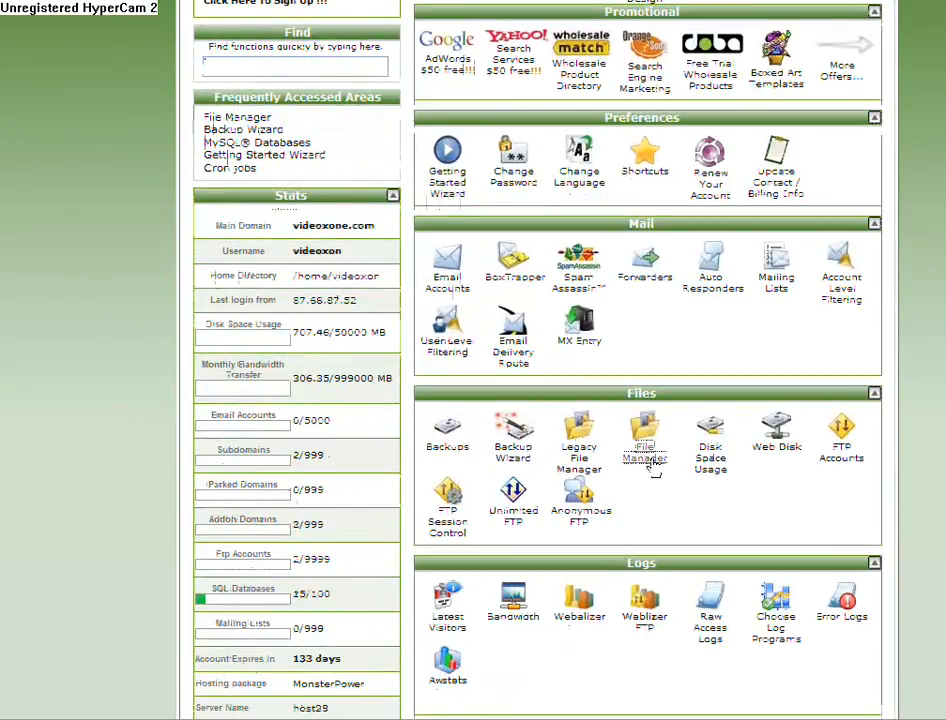
pyautogui.click(644, 436)
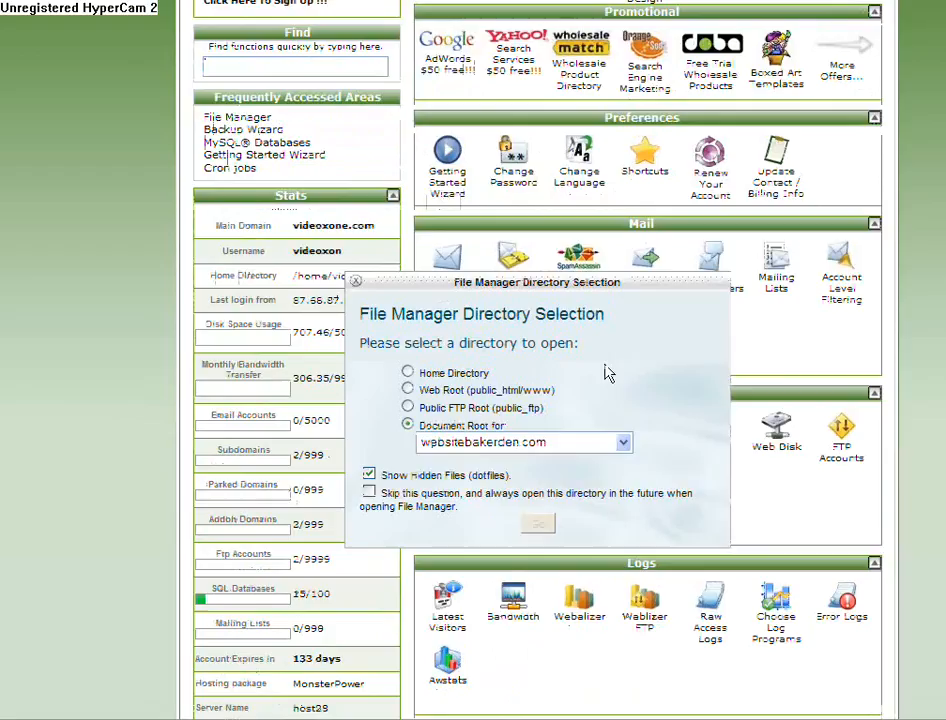
pyautogui.click(624, 442)
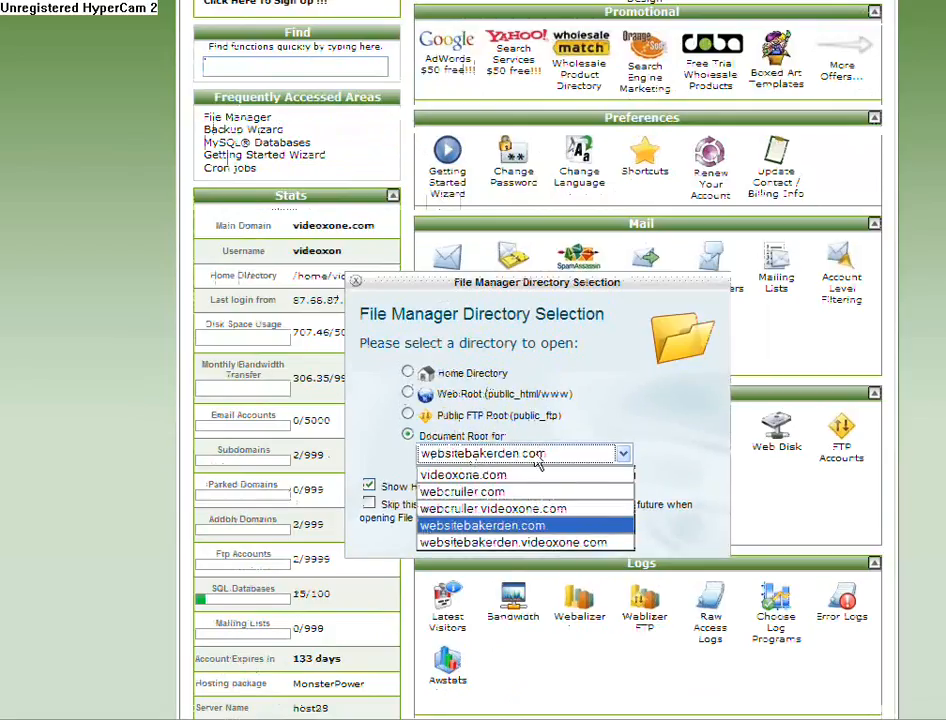
pyautogui.moveTo(490, 492)
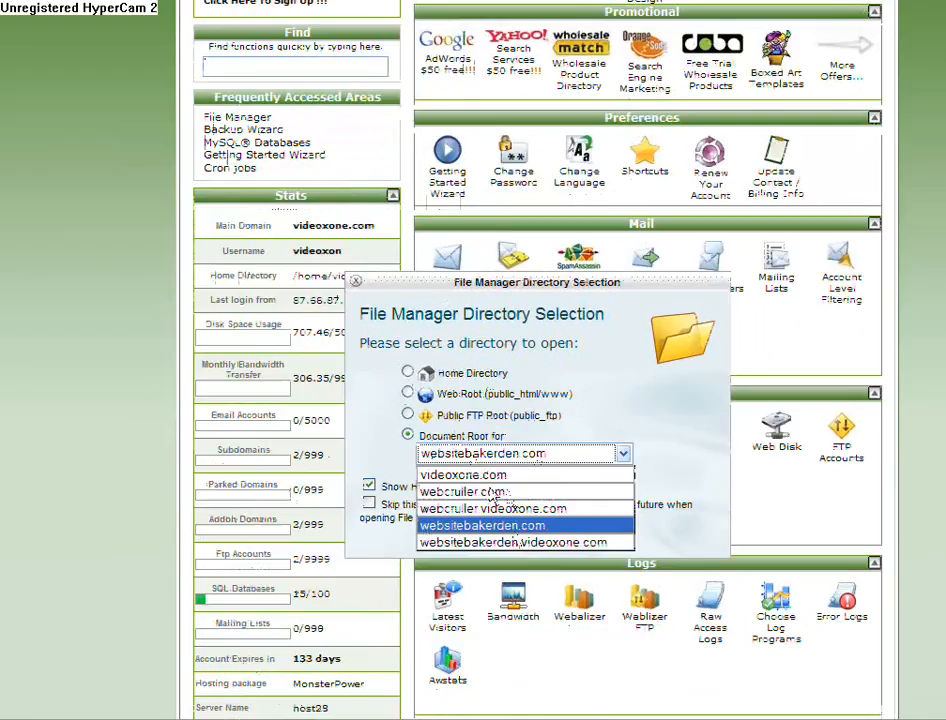
pyautogui.moveTo(680, 480)
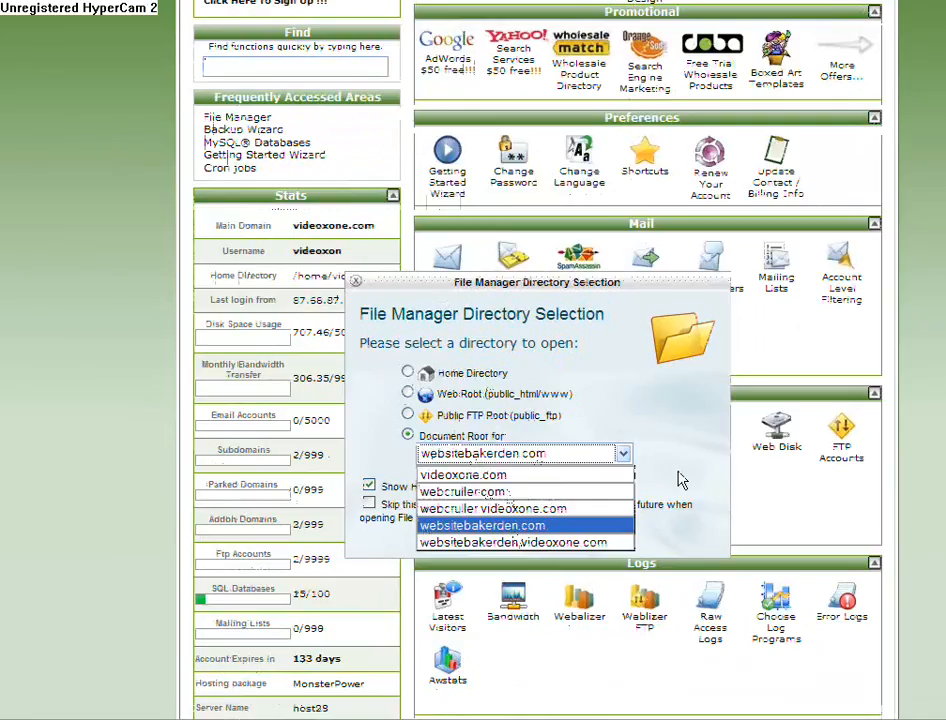
pyautogui.click(464, 474)
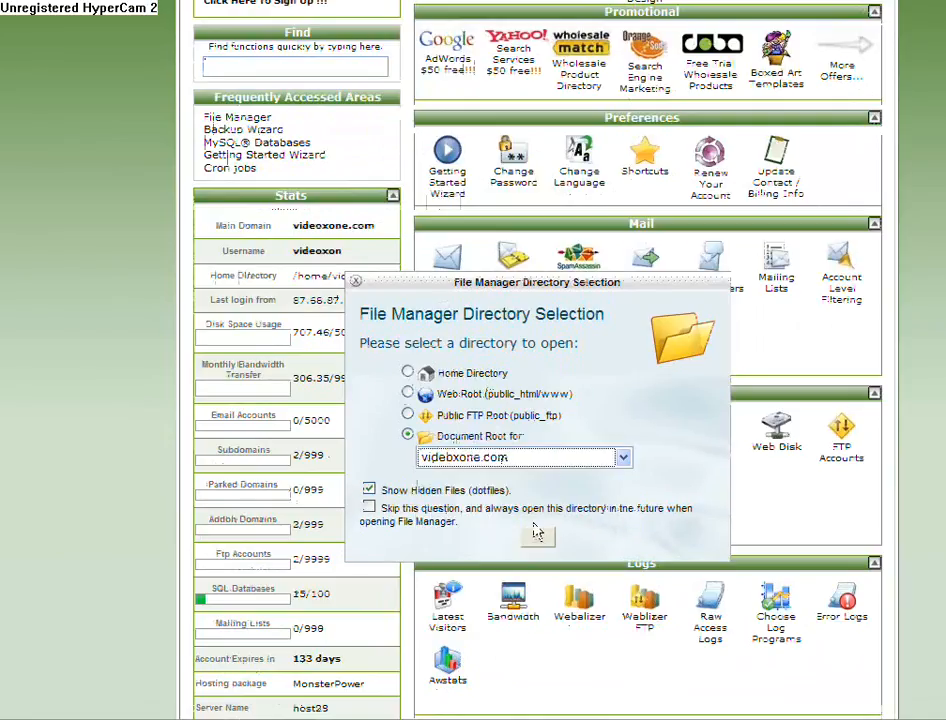
pyautogui.click(624, 456)
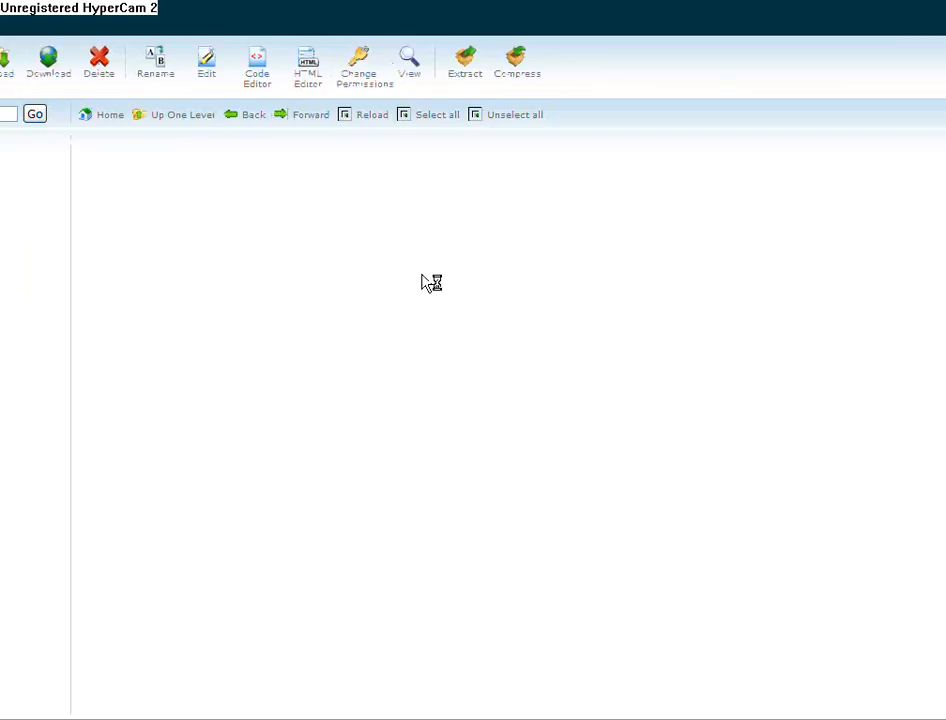
# Navigate into public_html/demo to list its folders and CMS zip archives
pyautogui.click(404, 114)
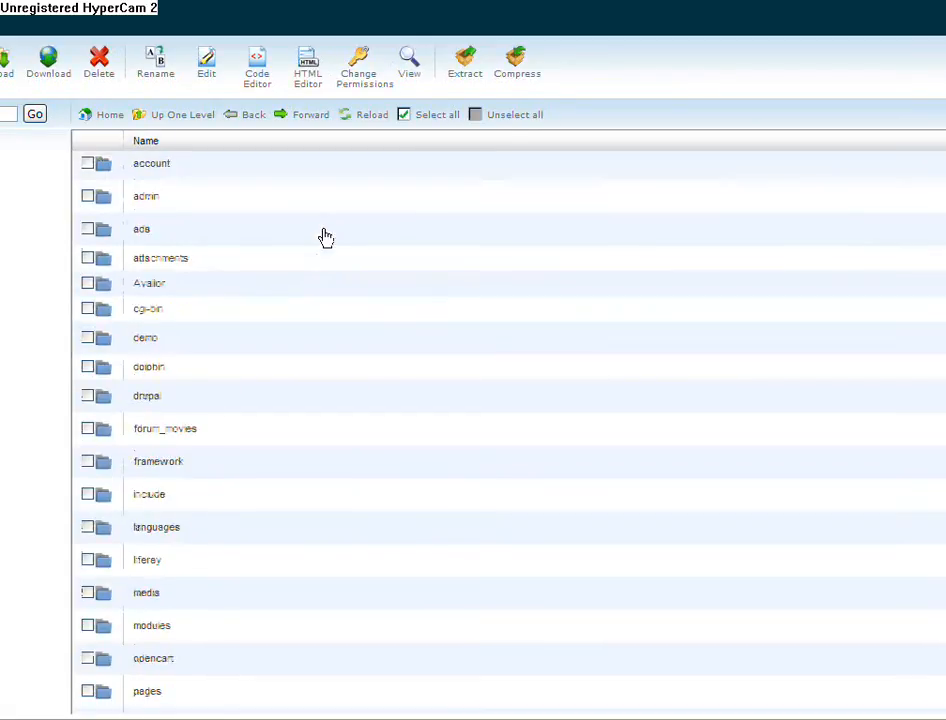
pyautogui.moveTo(104, 342)
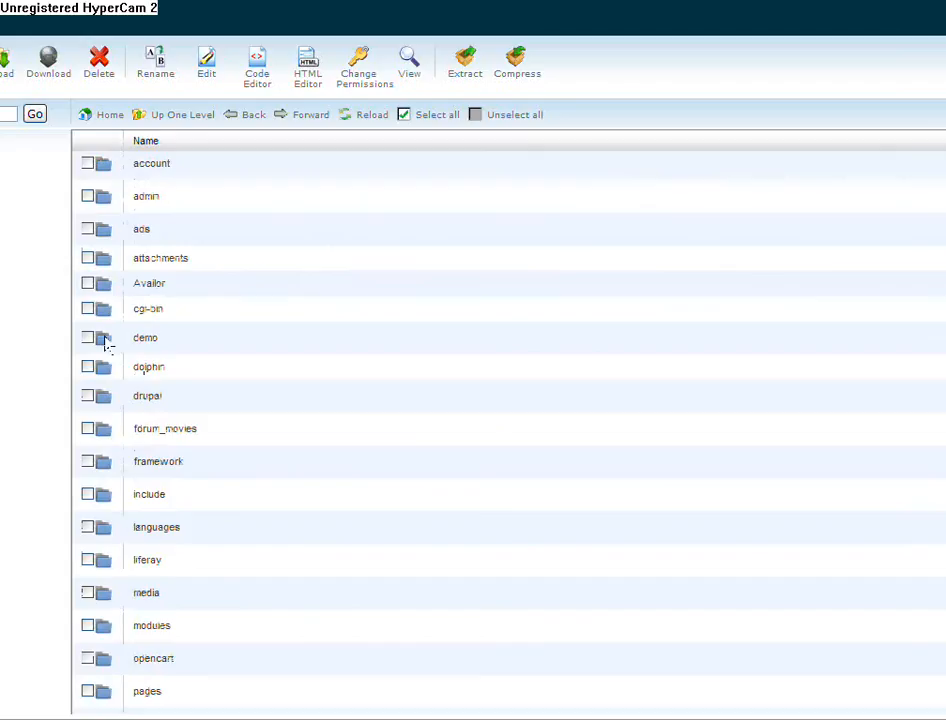
pyautogui.moveTo(284, 362)
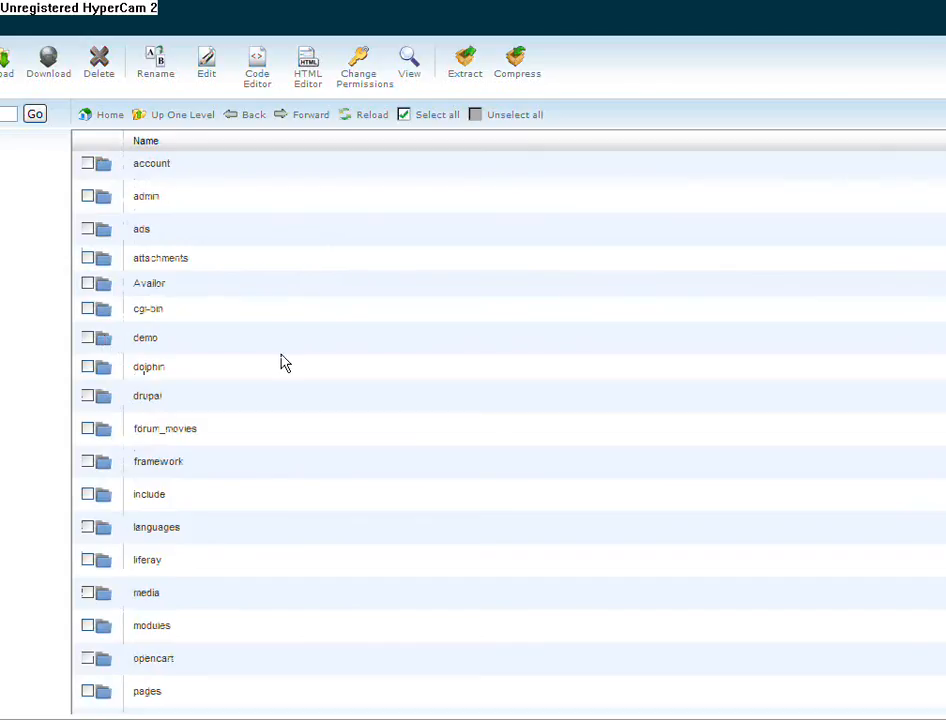
pyautogui.moveTo(120, 360)
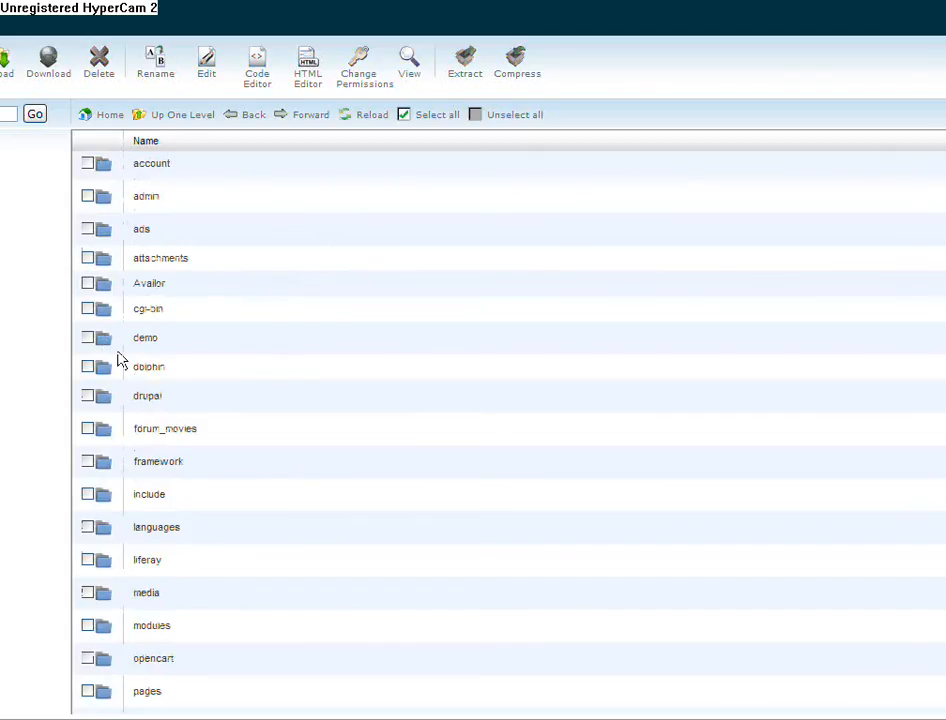
pyautogui.click(88, 336)
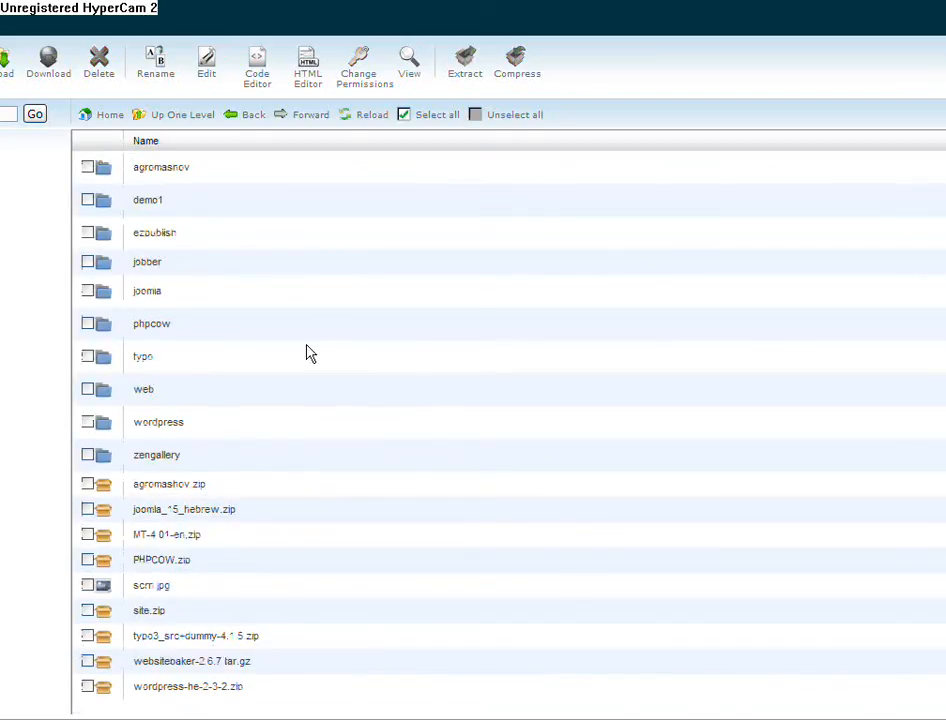
pyautogui.moveTo(288, 340)
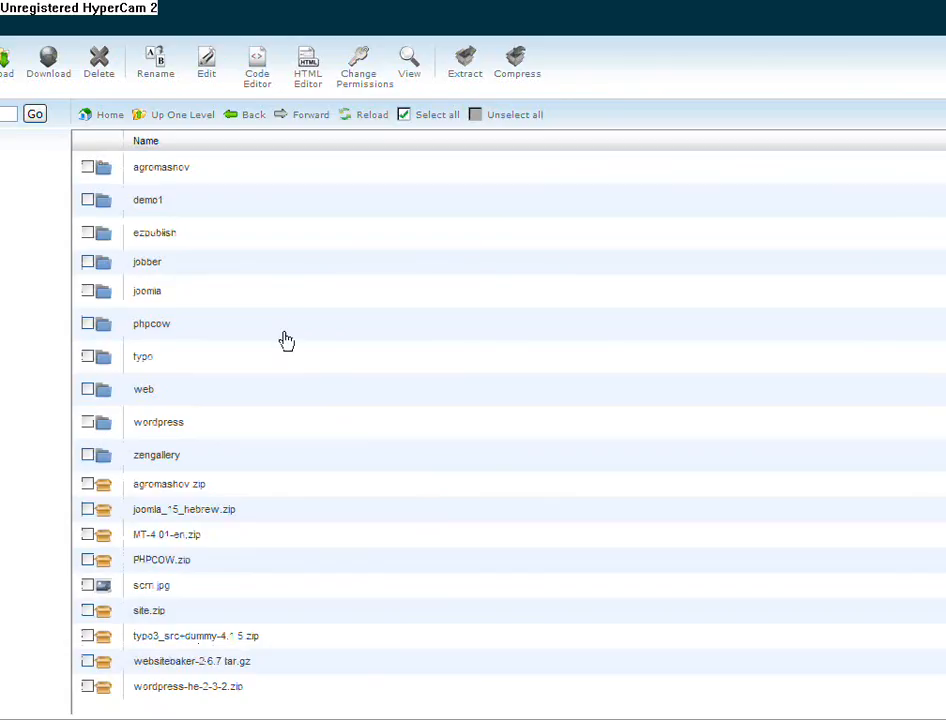
pyautogui.moveTo(144, 180)
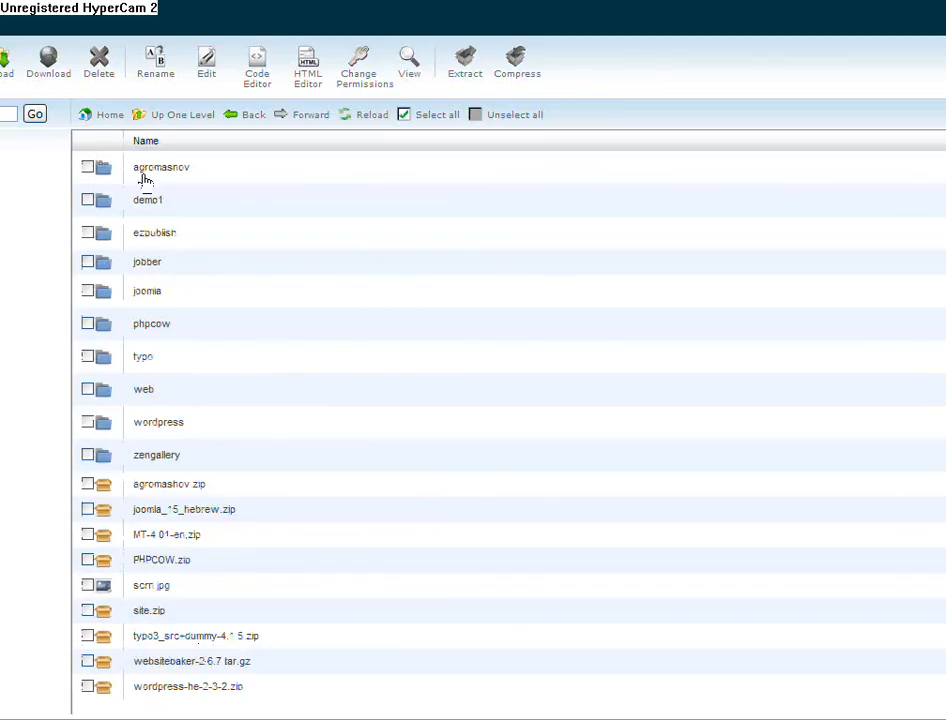
pyautogui.moveTo(208, 224)
pyautogui.write('c')
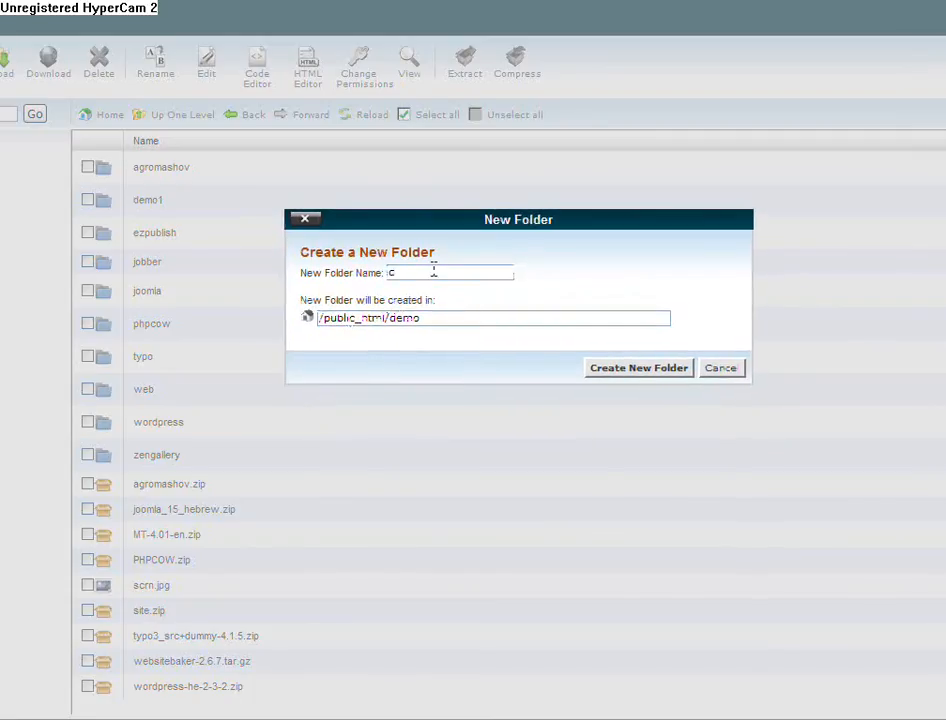
# Create a new folder named demo2 inside public_html/demo
pyautogui.write('demo2')
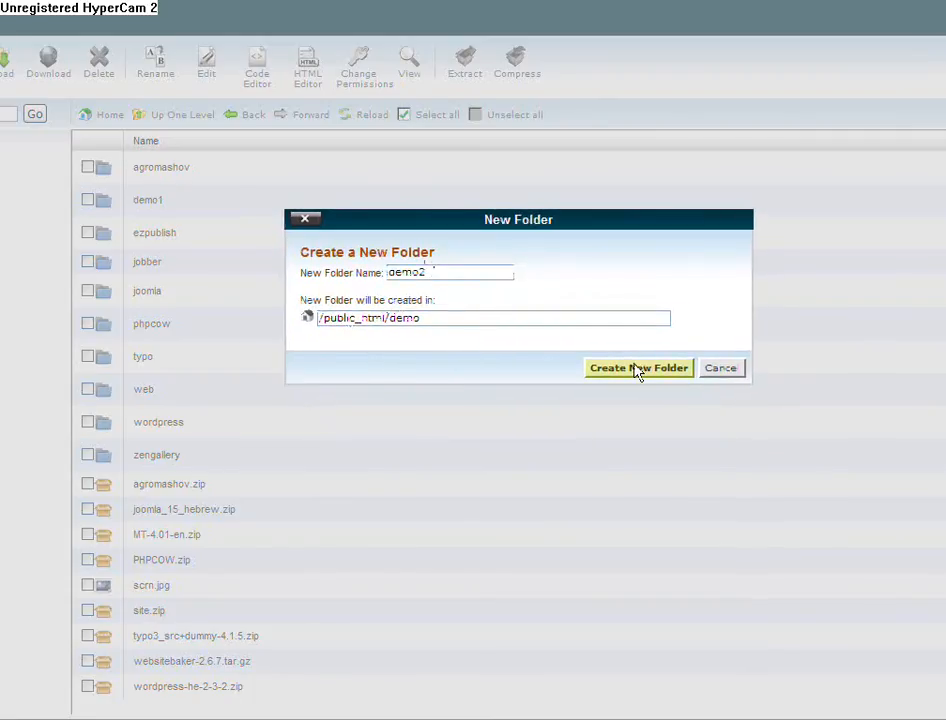
pyautogui.click(640, 368)
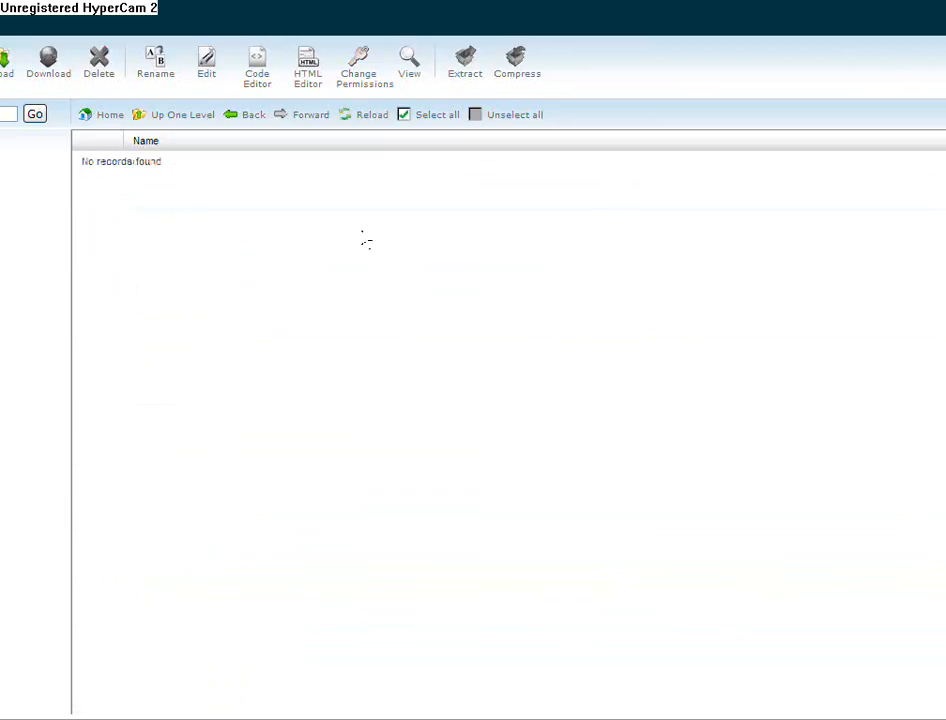
pyautogui.moveTo(340, 320)
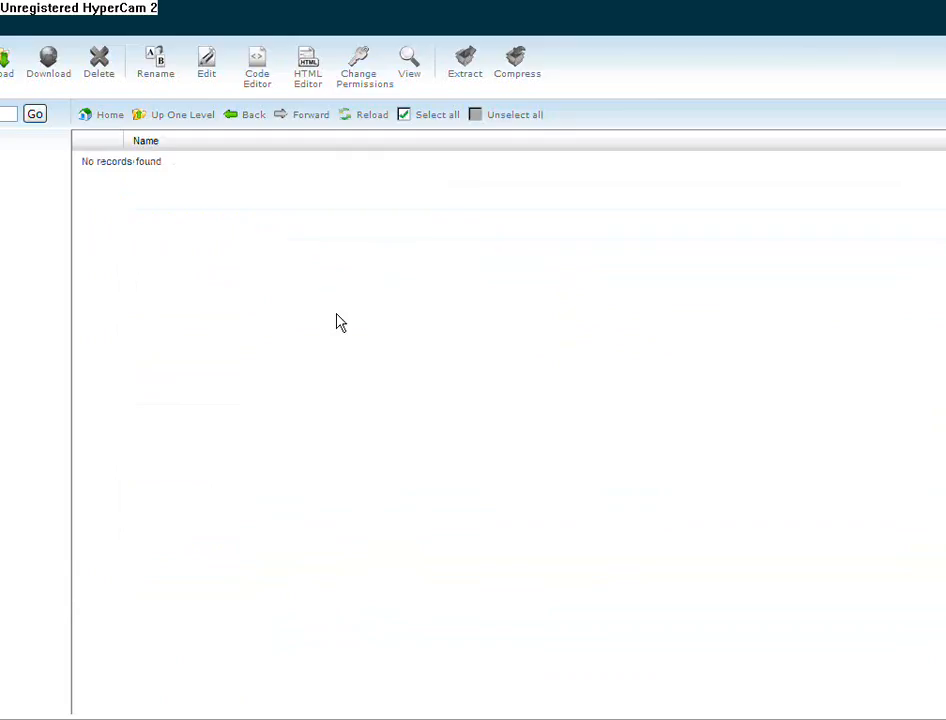
pyautogui.moveTo(312, 310)
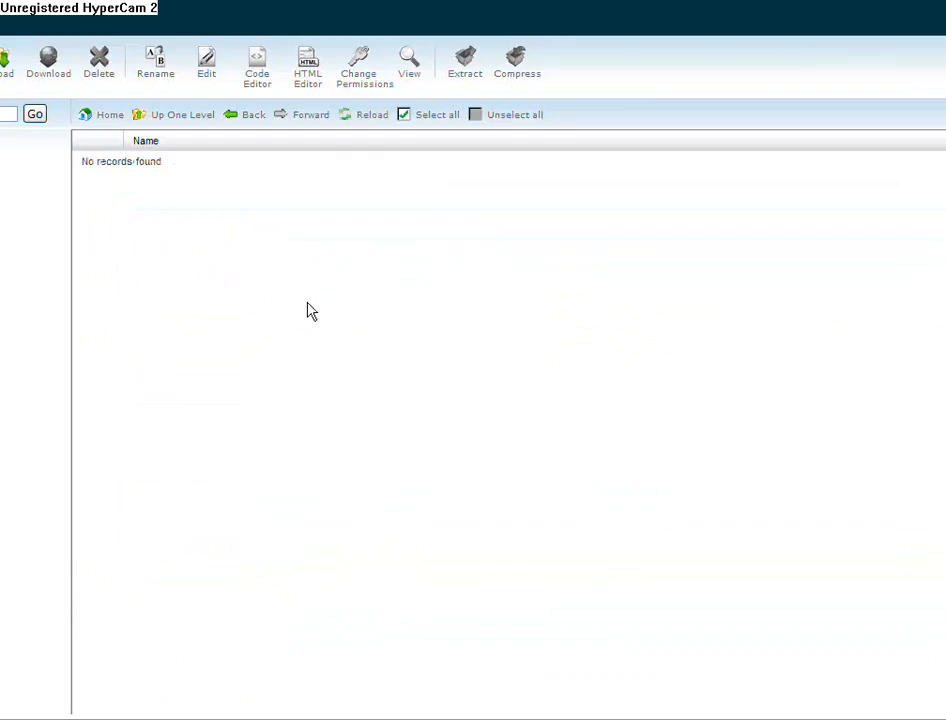
pyautogui.moveTo(18, 80)
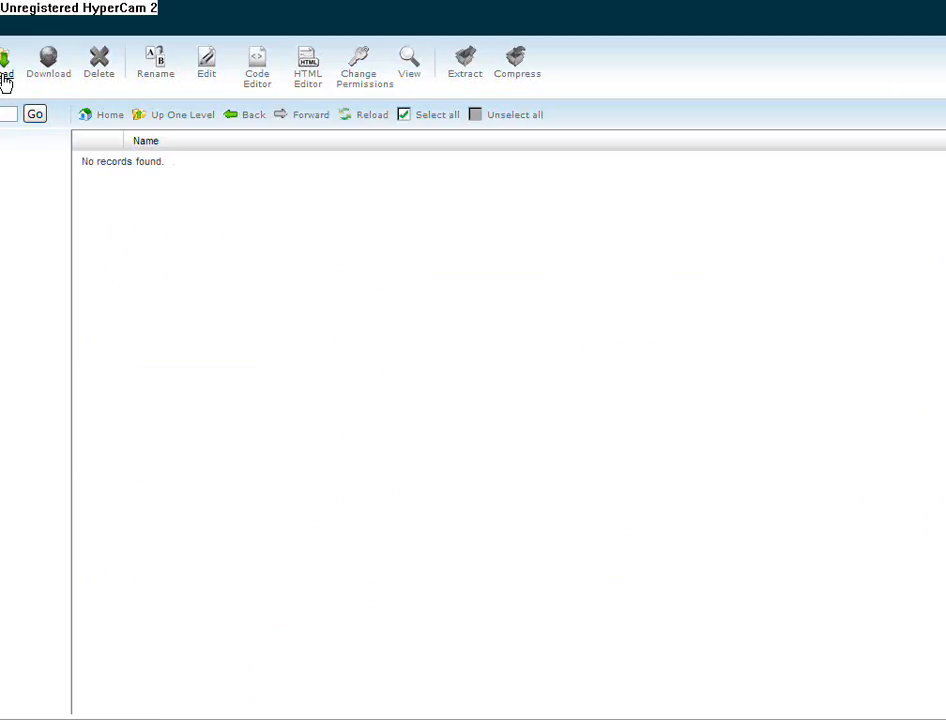
# Begin an upload into demo2 and browse the computer up to the cms folder
pyautogui.click(8, 60)
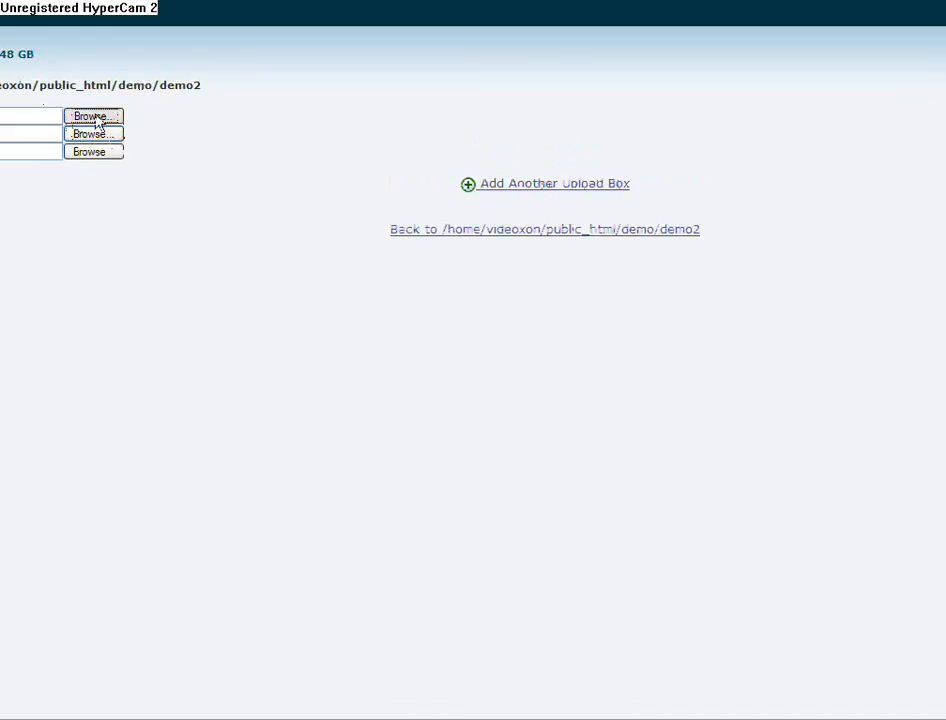
pyautogui.click(92, 114)
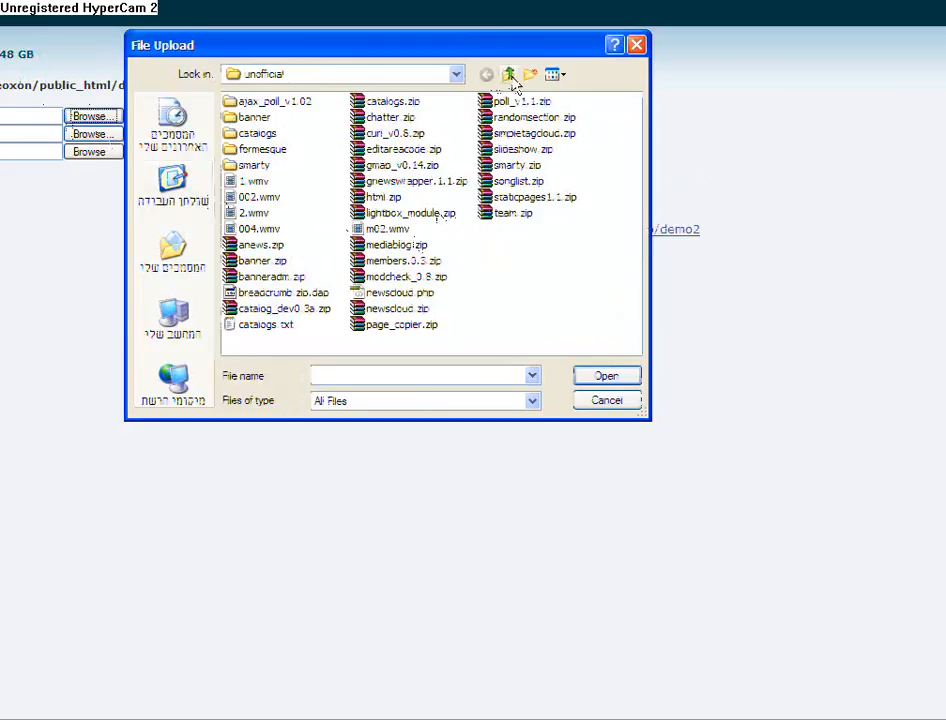
pyautogui.click(510, 74)
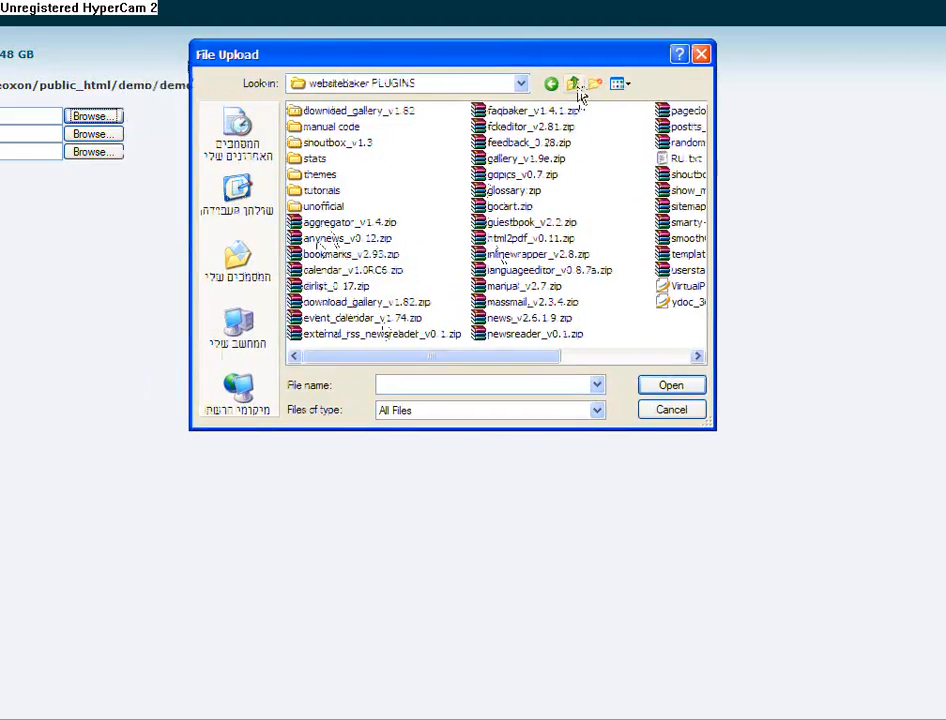
pyautogui.click(572, 84)
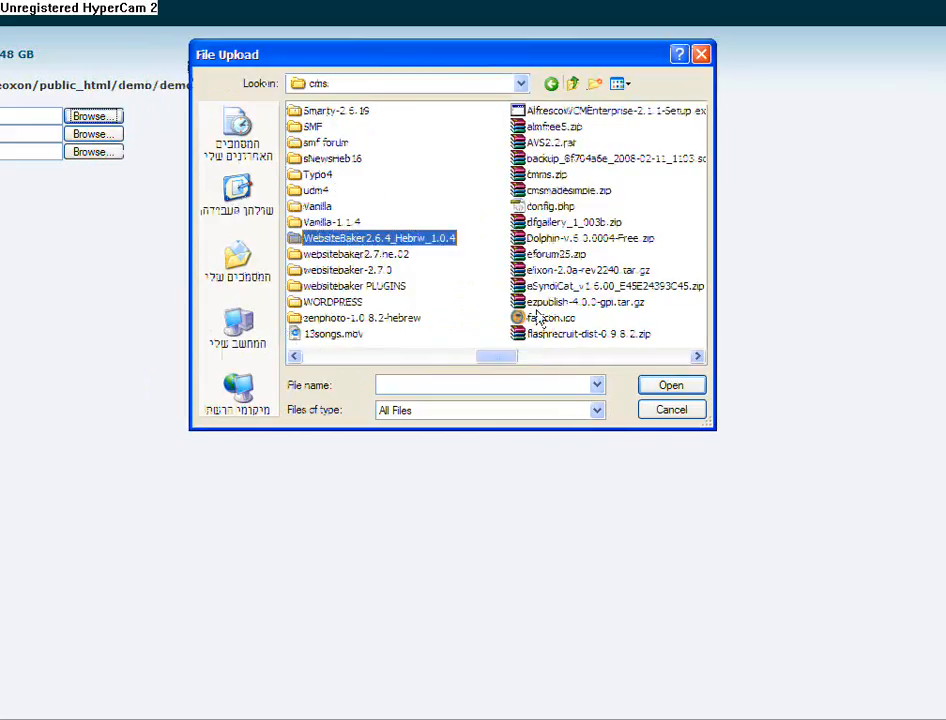
# Choose websitebaker.zip from cms\websitebaker-2.7.0\wb as the file to upload
pyautogui.click(344, 270)
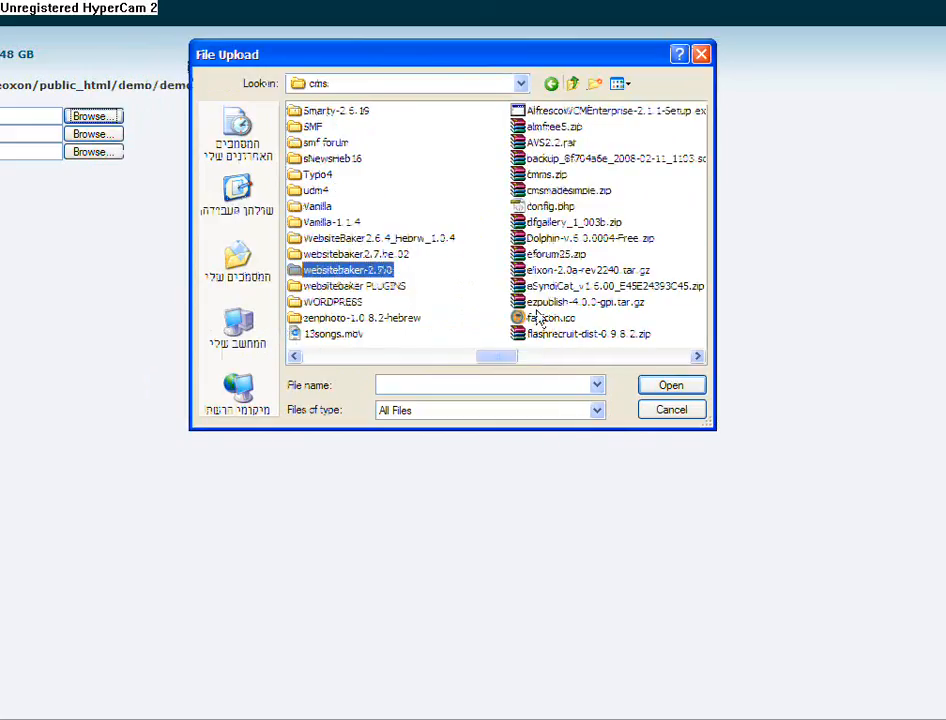
pyautogui.doubleClick(348, 270)
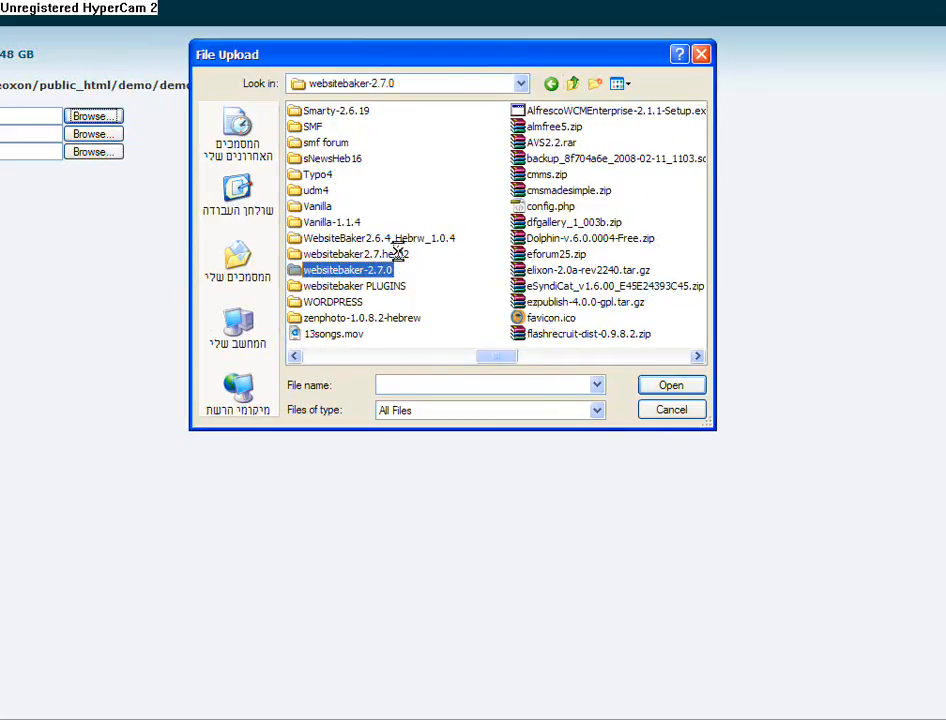
pyautogui.doubleClick(346, 270)
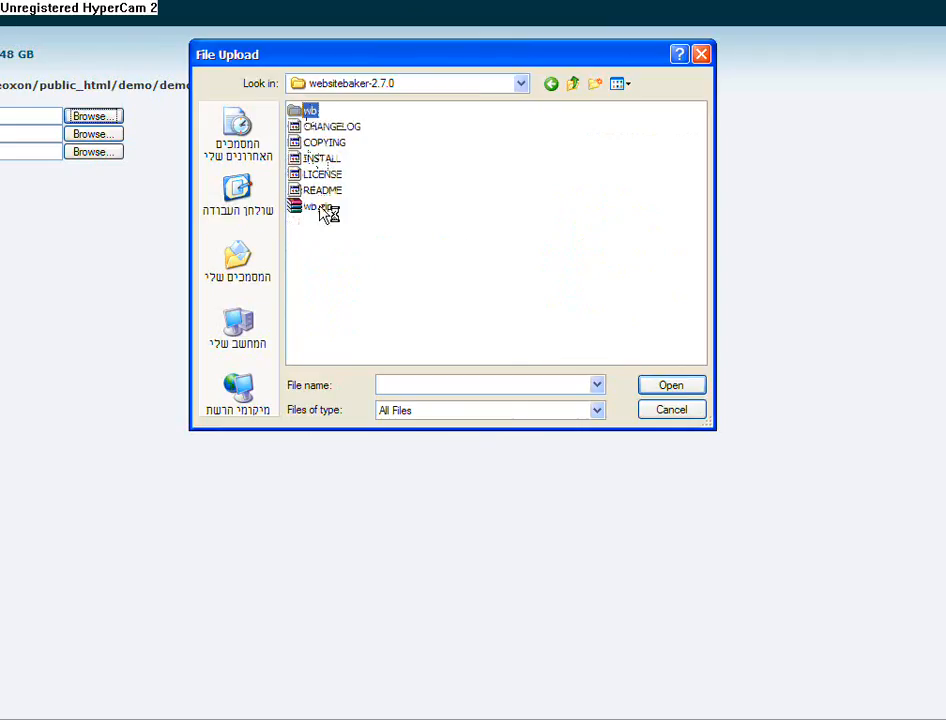
pyautogui.doubleClick(308, 110)
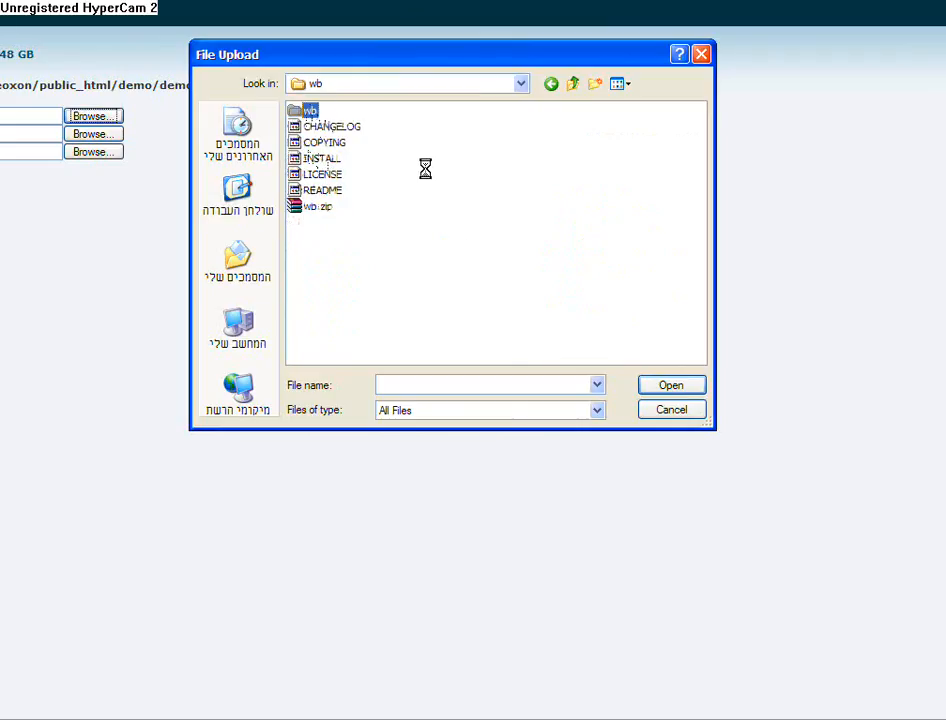
pyautogui.doubleClick(304, 112)
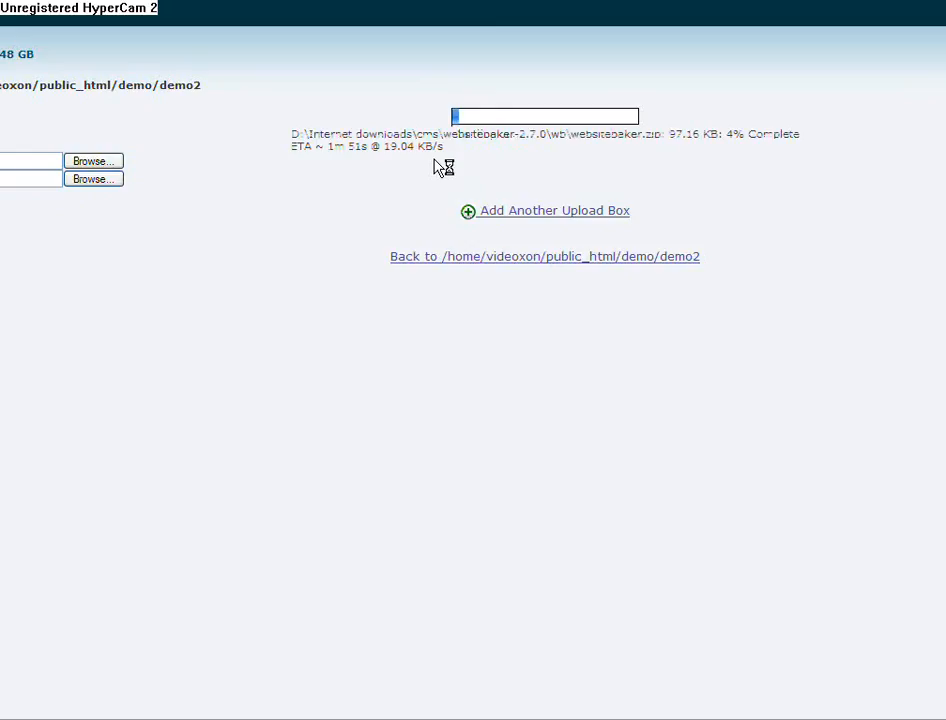
pyautogui.moveTo(644, 136)
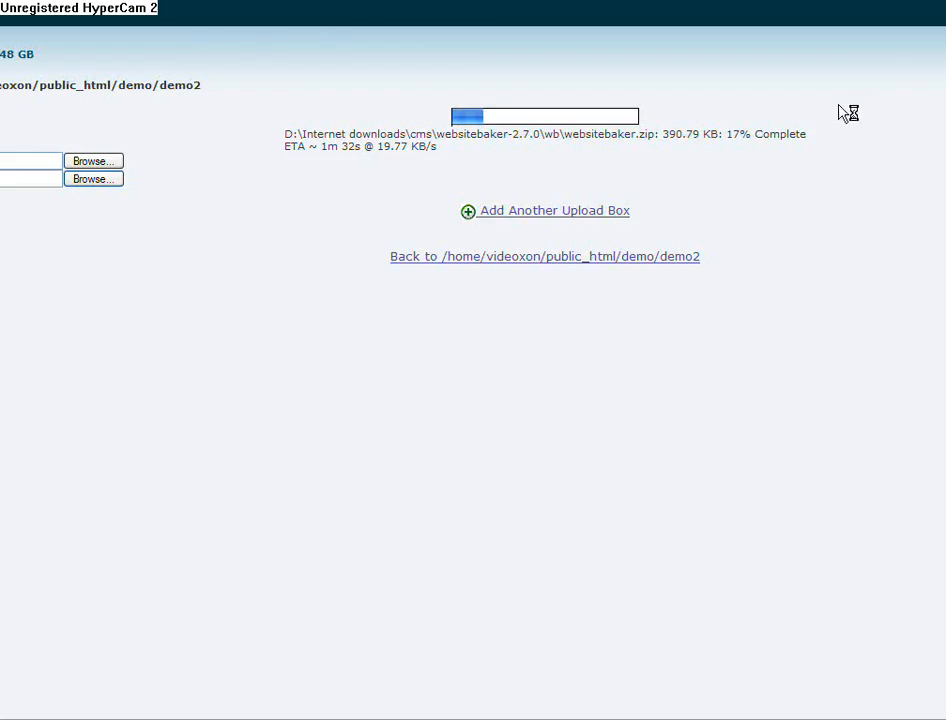
pyautogui.moveTo(848, 90)
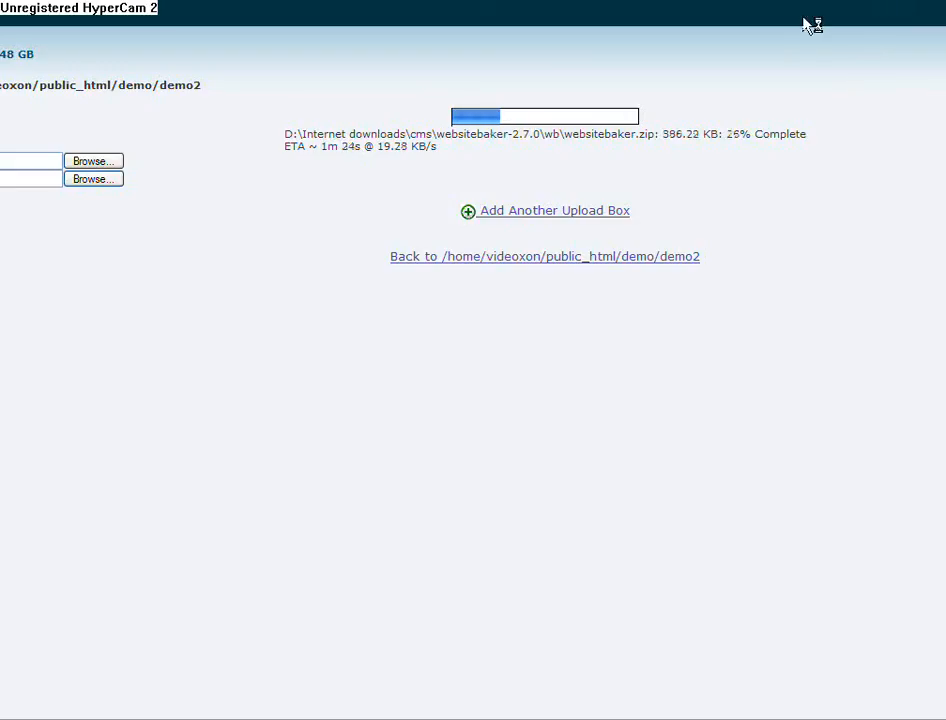
pyautogui.moveTo(772, 260)
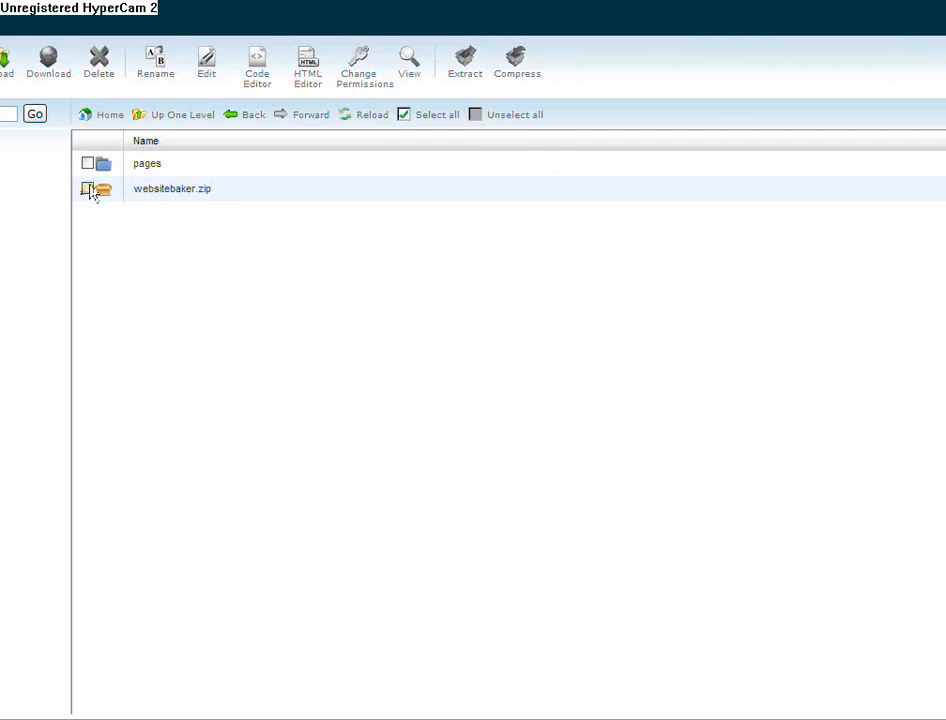
# Extract websitebaker.zip into demo2 and review the list of inflated files
pyautogui.click(88, 188)
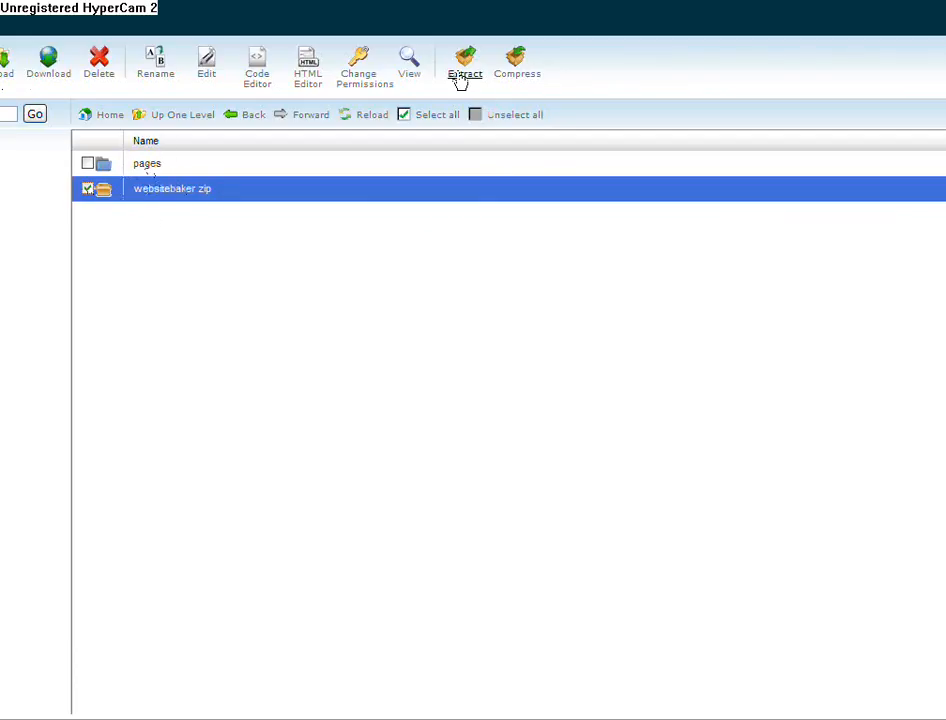
pyautogui.click(464, 62)
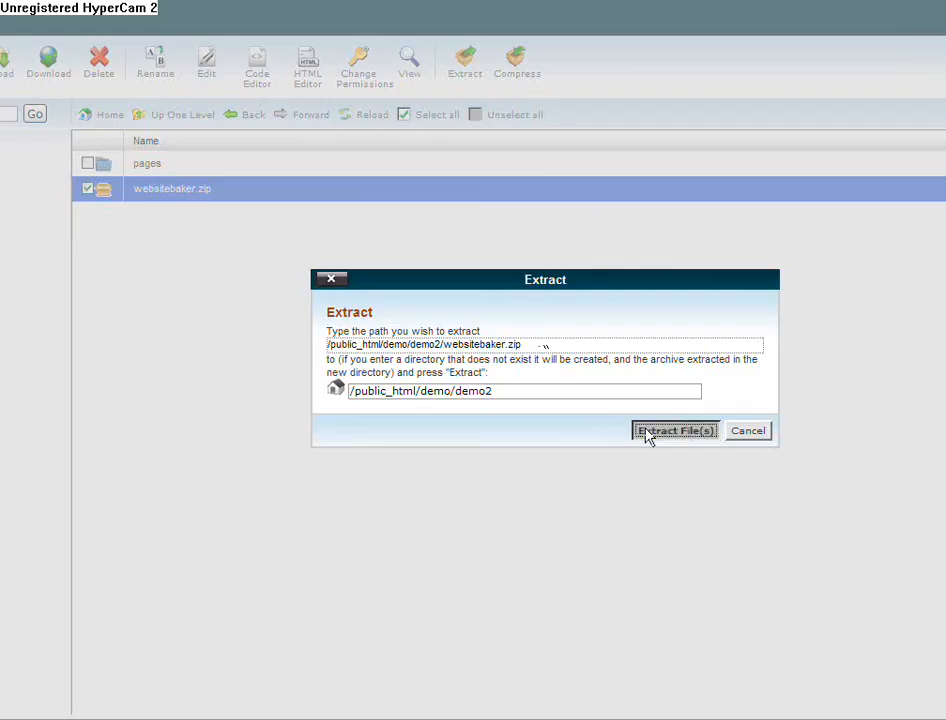
pyautogui.click(674, 430)
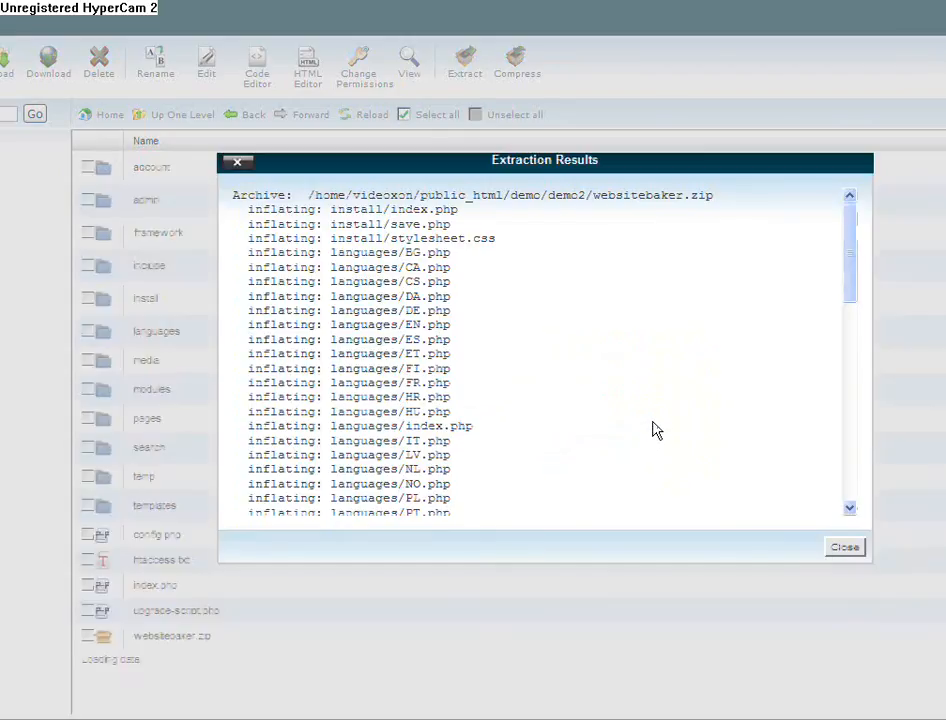
pyautogui.scroll(-3)
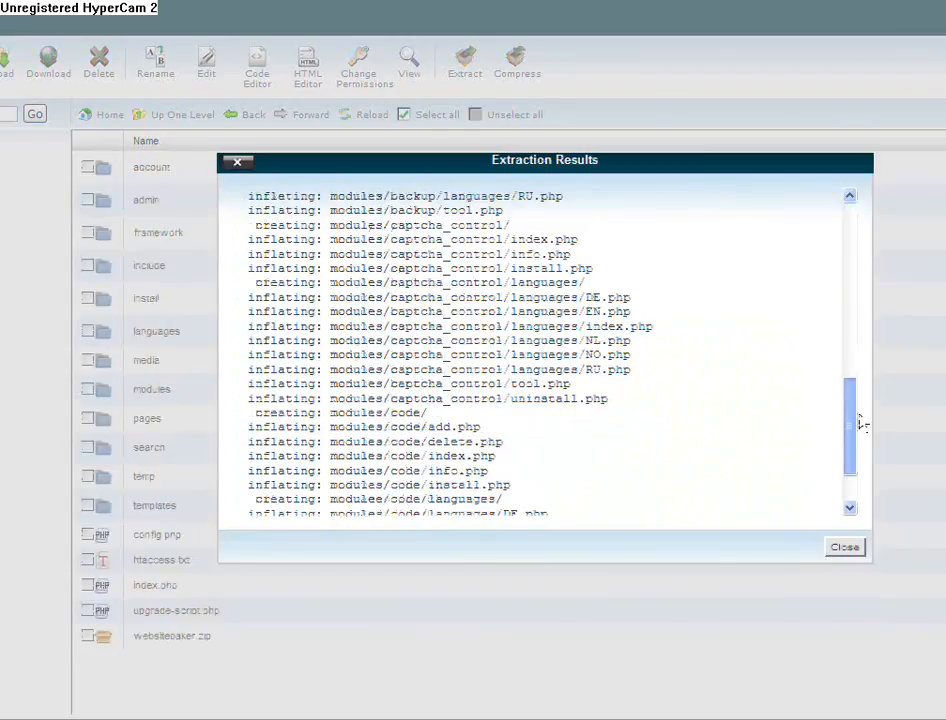
pyautogui.scroll(-3)
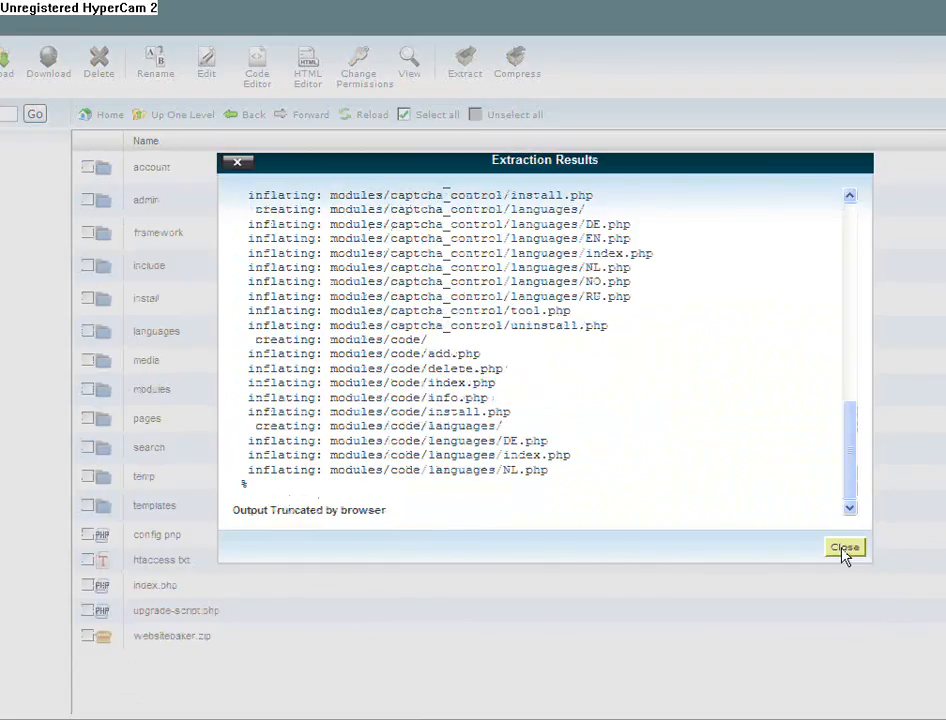
# Dismiss the extraction results and reselect websitebaker.zip in the demo2 listing
pyautogui.click(844, 548)
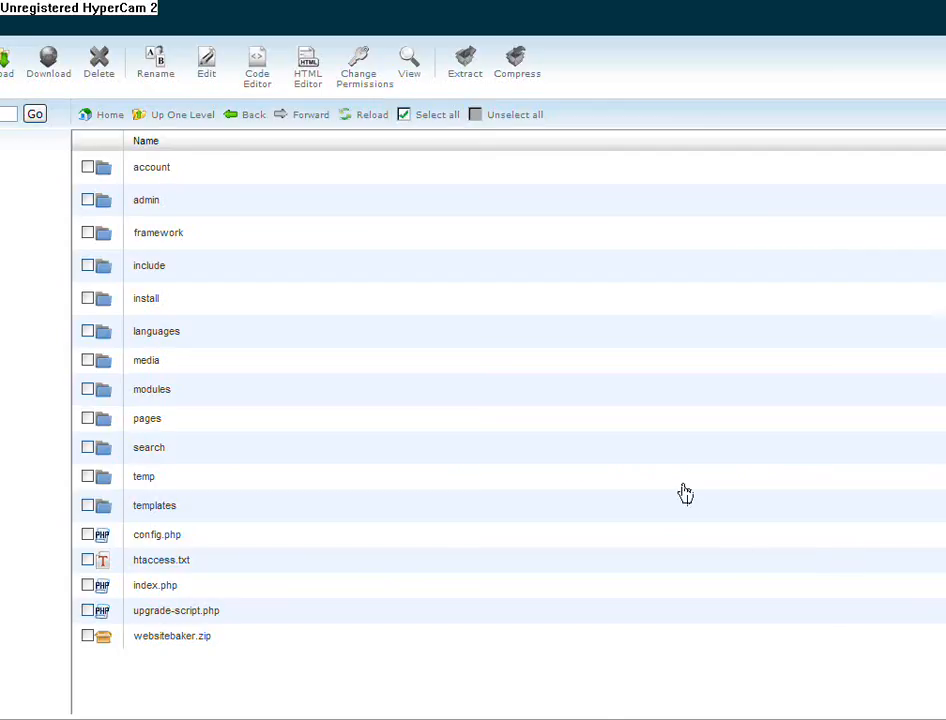
pyautogui.click(172, 636)
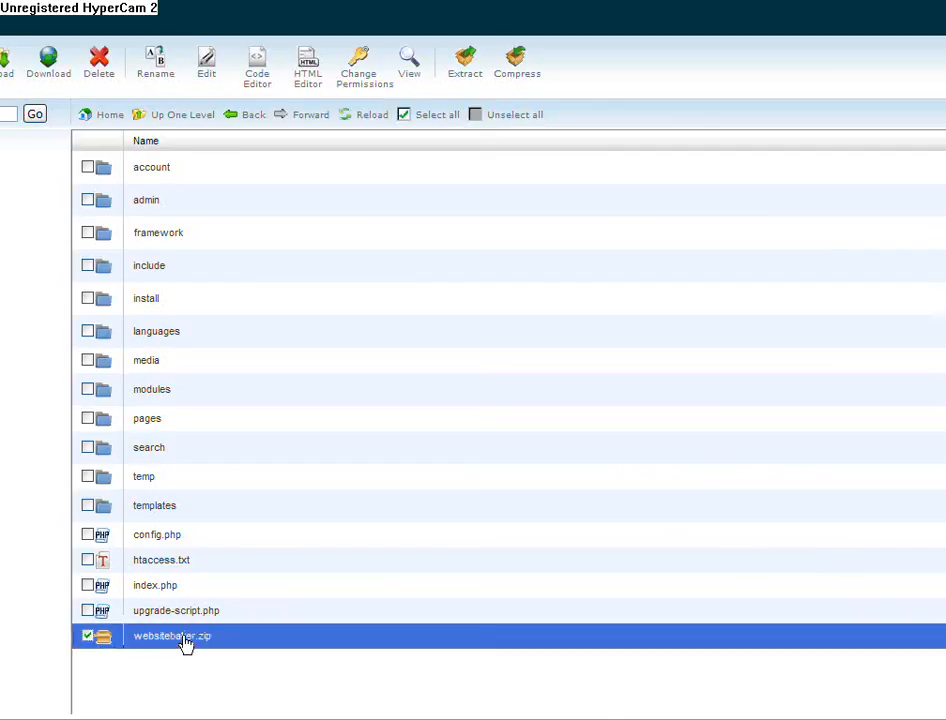